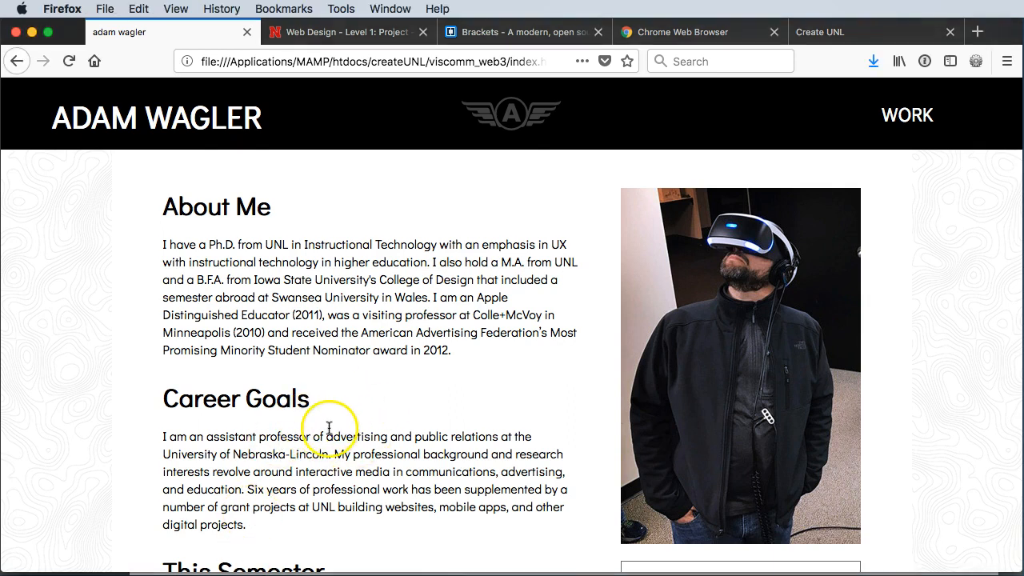
mouse_move(323, 424)
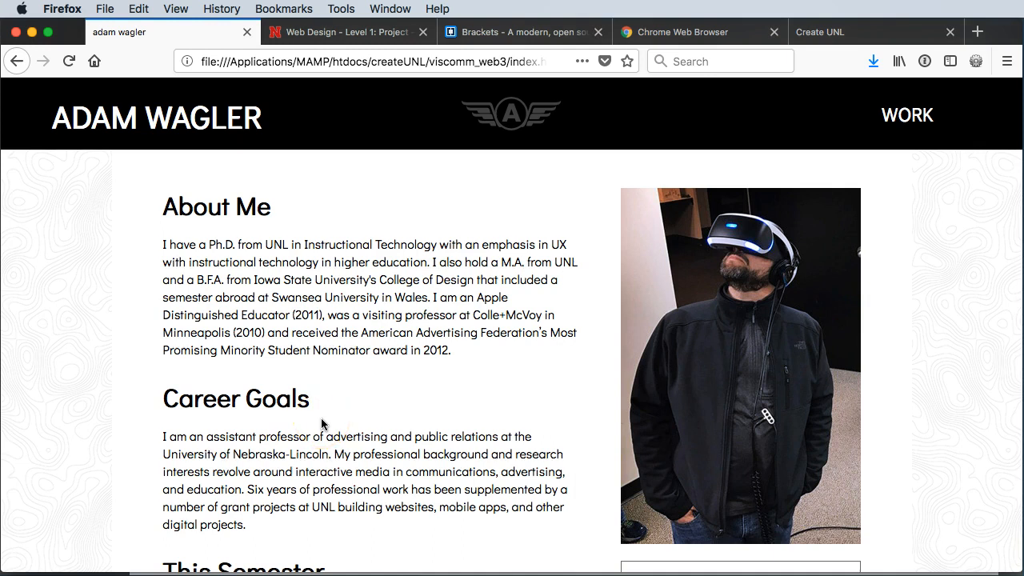
Step: Scroll through the local portfolio's About Me page to review its content
scroll(down, 3)
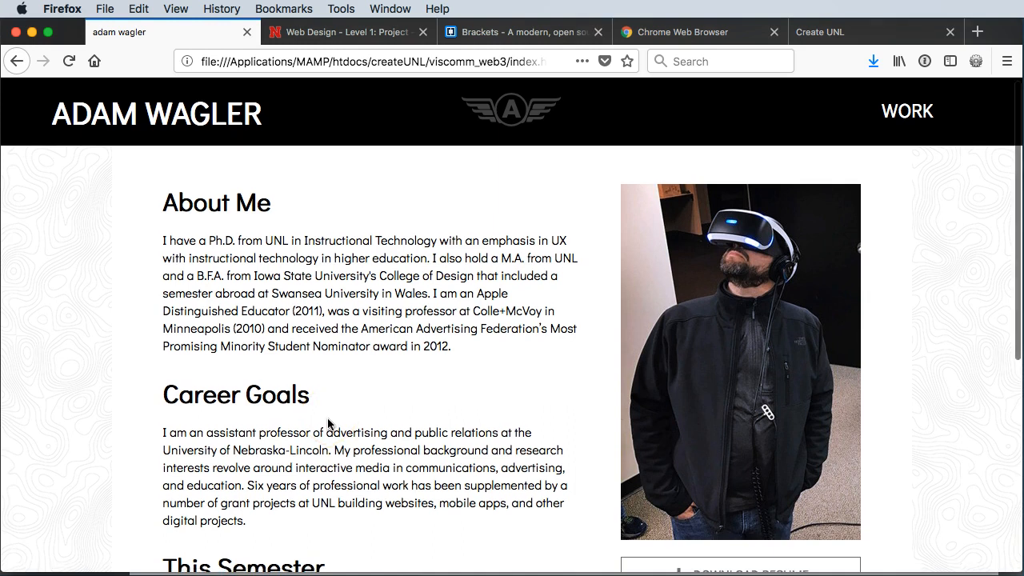
scroll(down, 3)
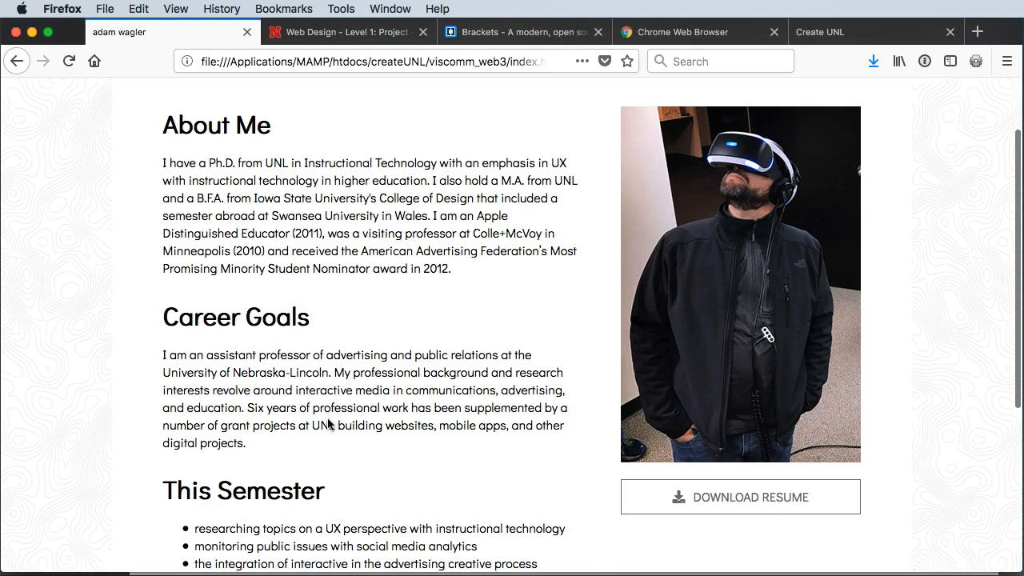
scroll(down, 3)
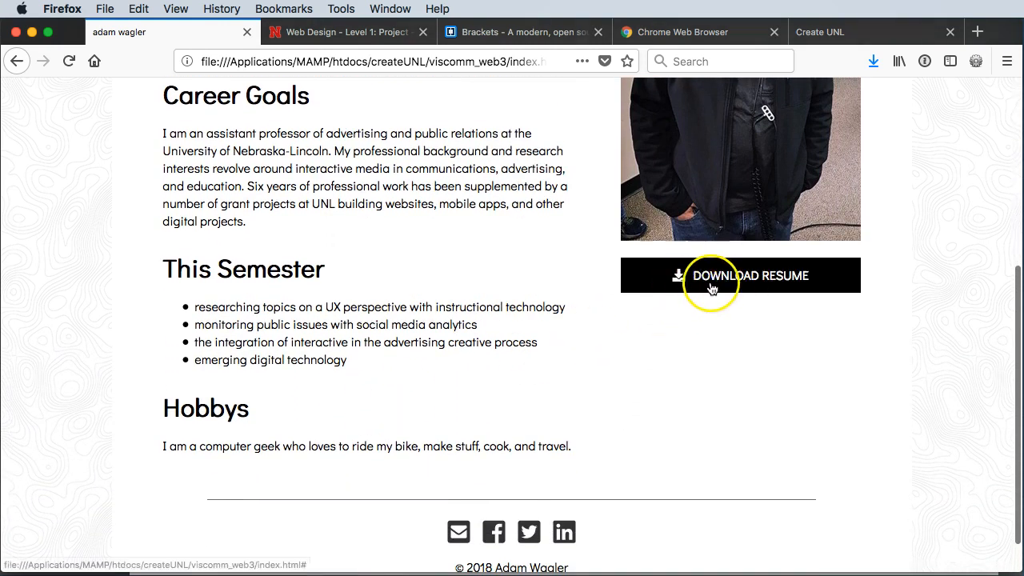
mouse_move(528, 532)
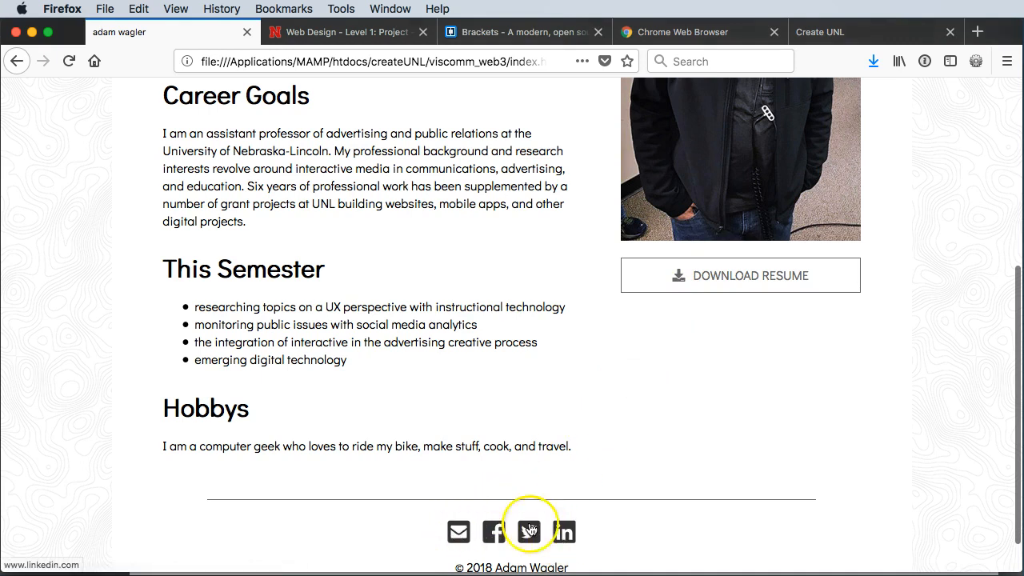
scroll(up, 3)
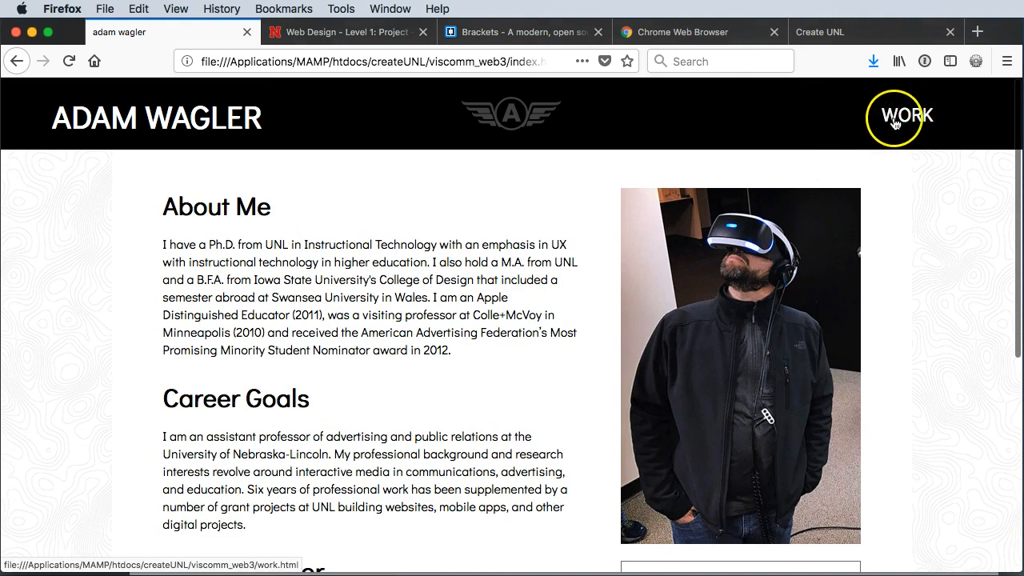
Step: Browse to the Work page via the header link and review its project thumbnails
click(892, 116)
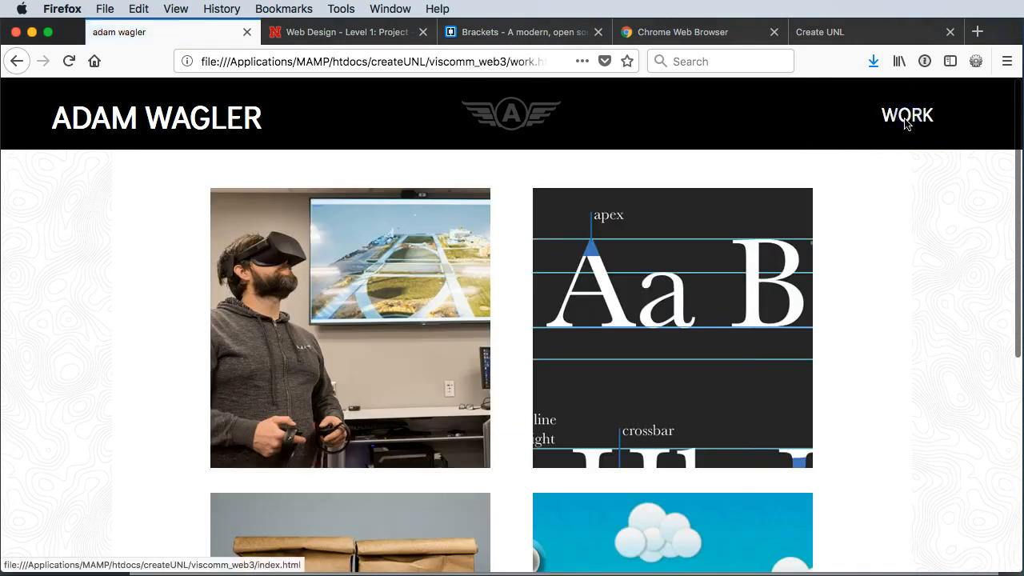
mouse_move(344, 440)
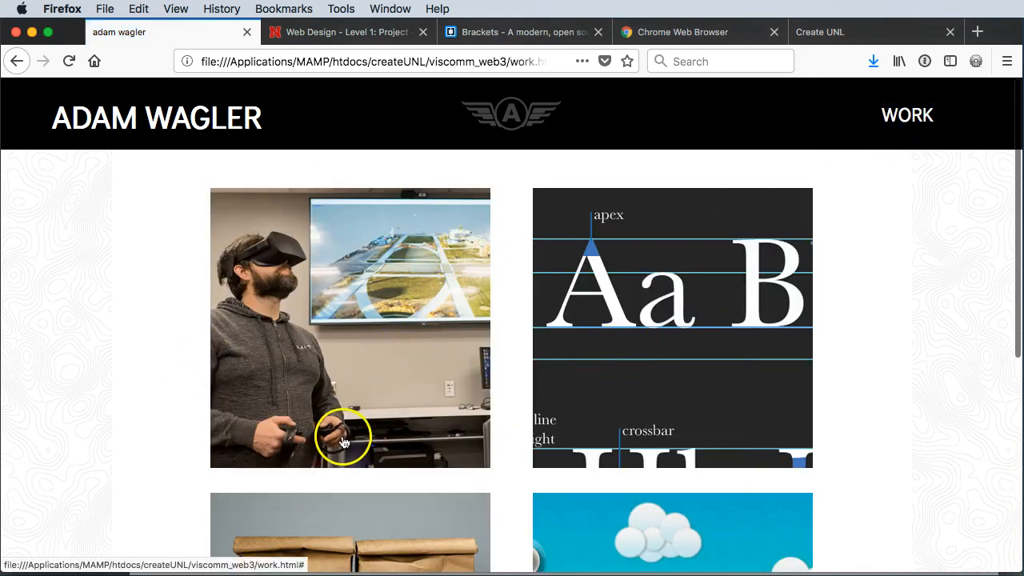
scroll(down, 3)
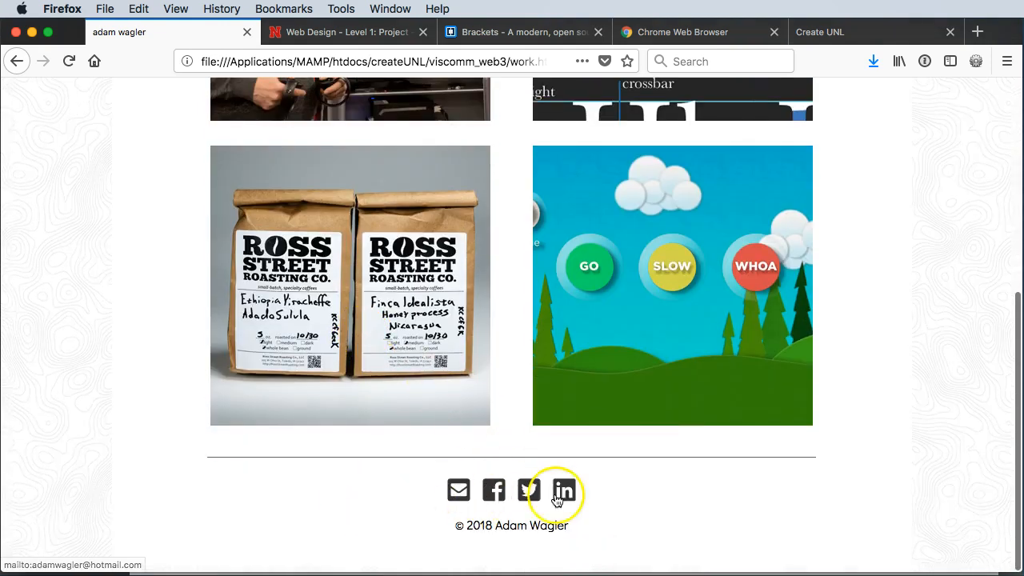
scroll(up, 3)
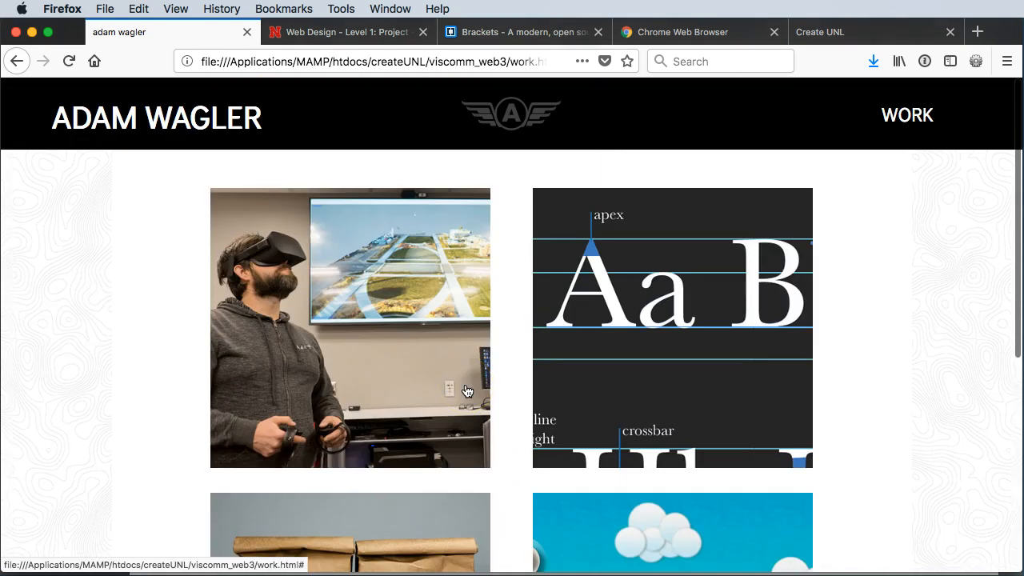
mouse_move(338, 32)
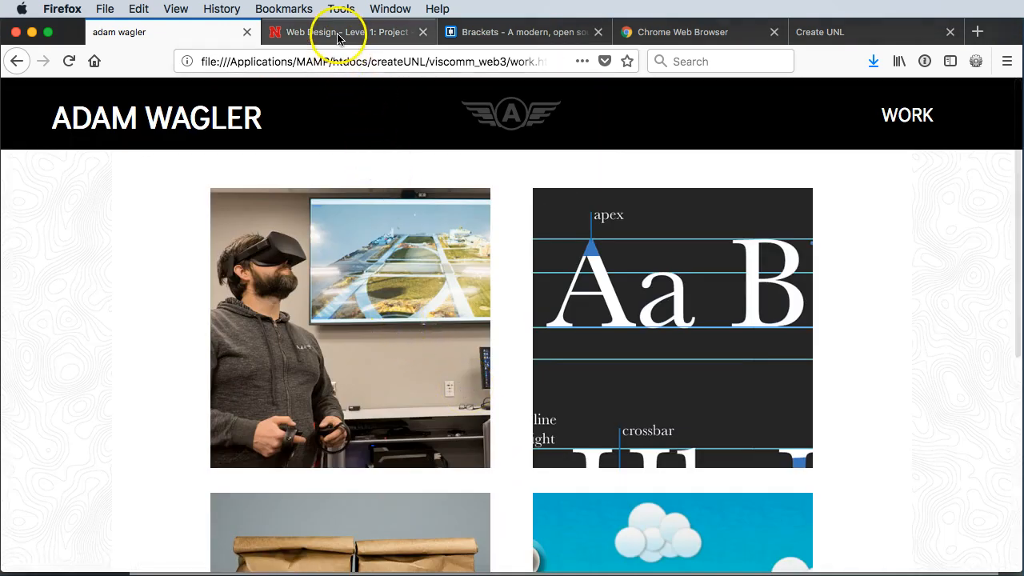
click(349, 32)
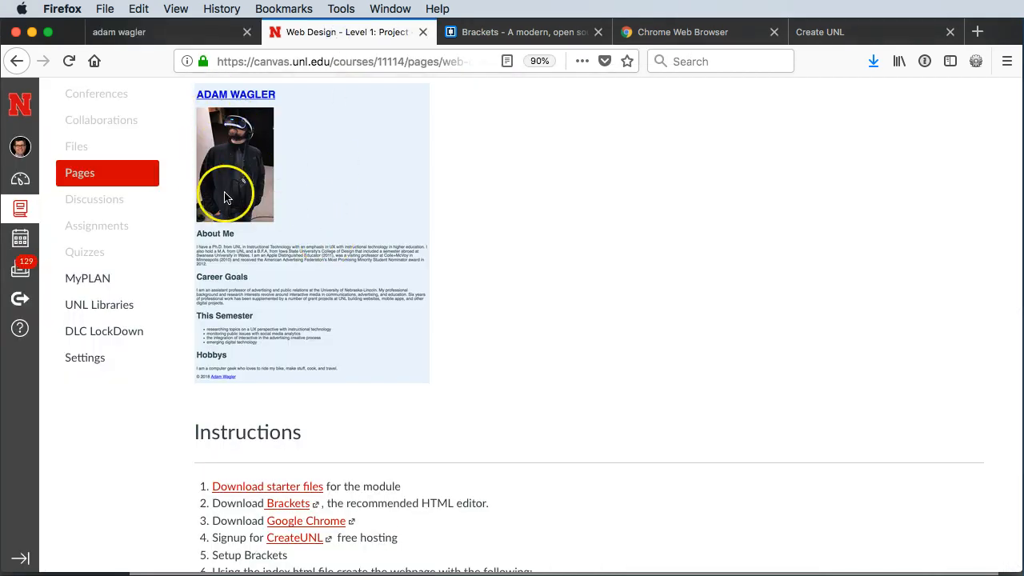
mouse_move(322, 158)
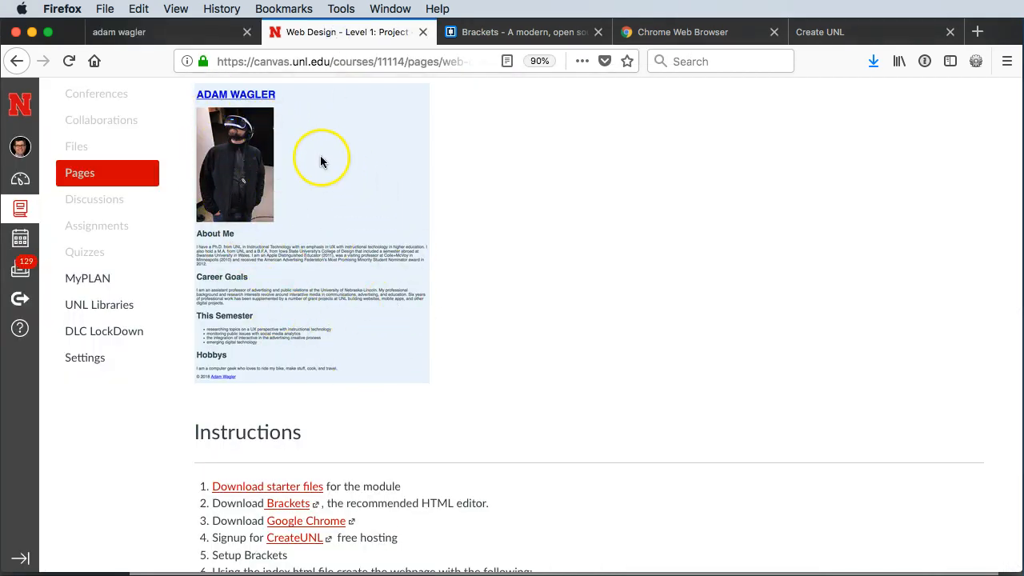
mouse_move(392, 269)
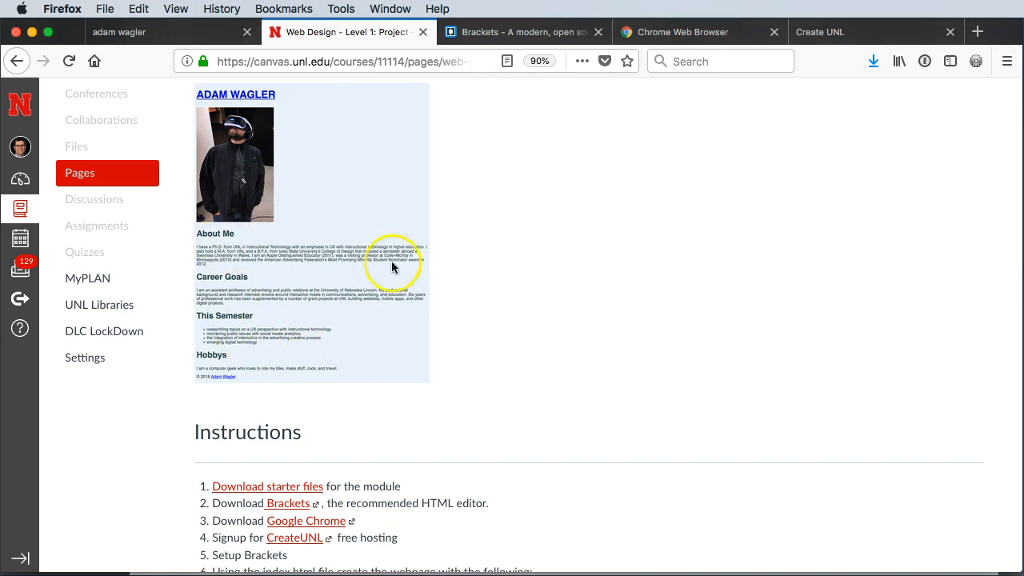
mouse_move(483, 272)
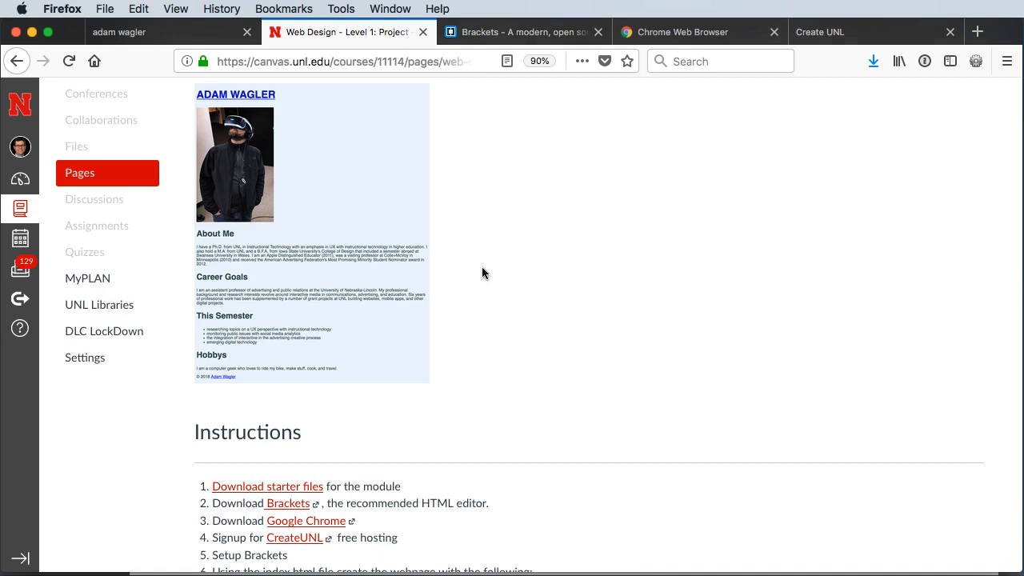
mouse_move(458, 351)
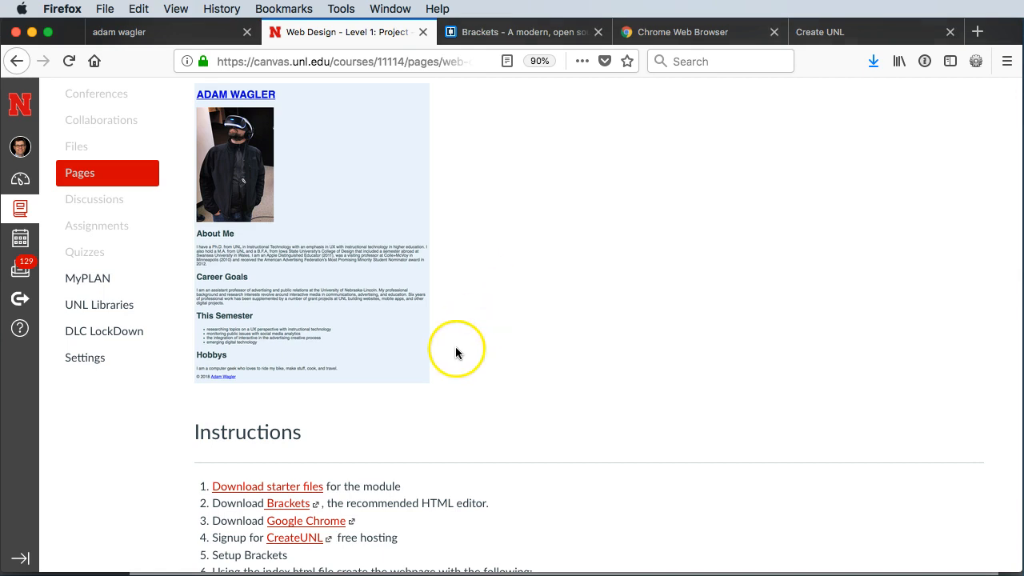
mouse_move(557, 410)
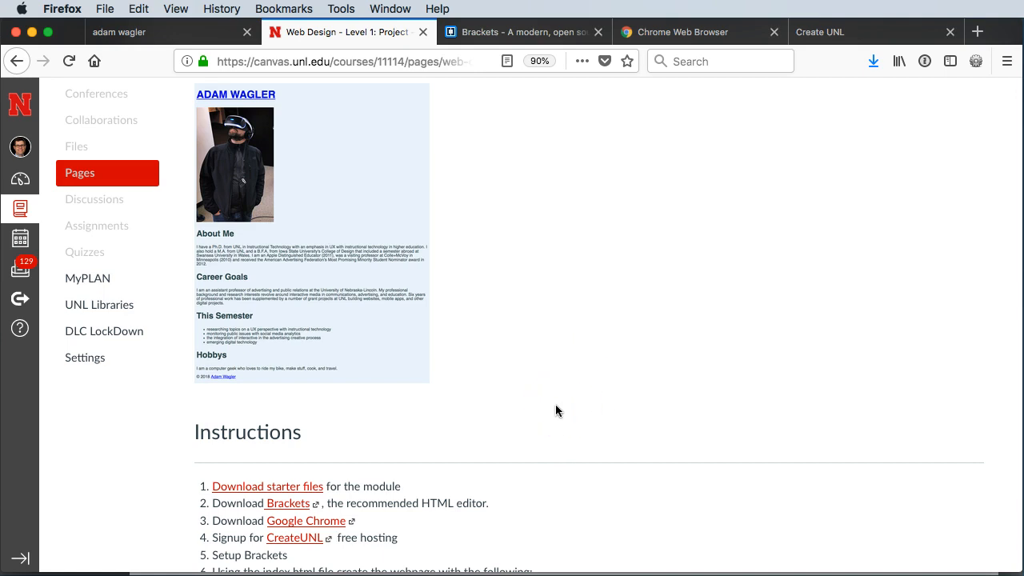
mouse_move(248, 491)
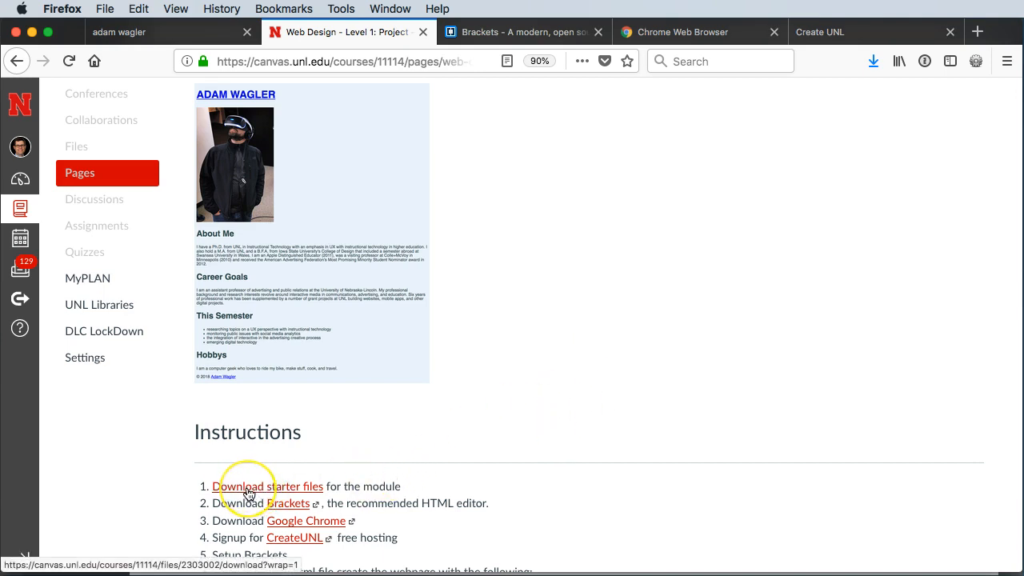
Step: Download the module's starter files as viscomm_web.zip into Downloads
click(269, 487)
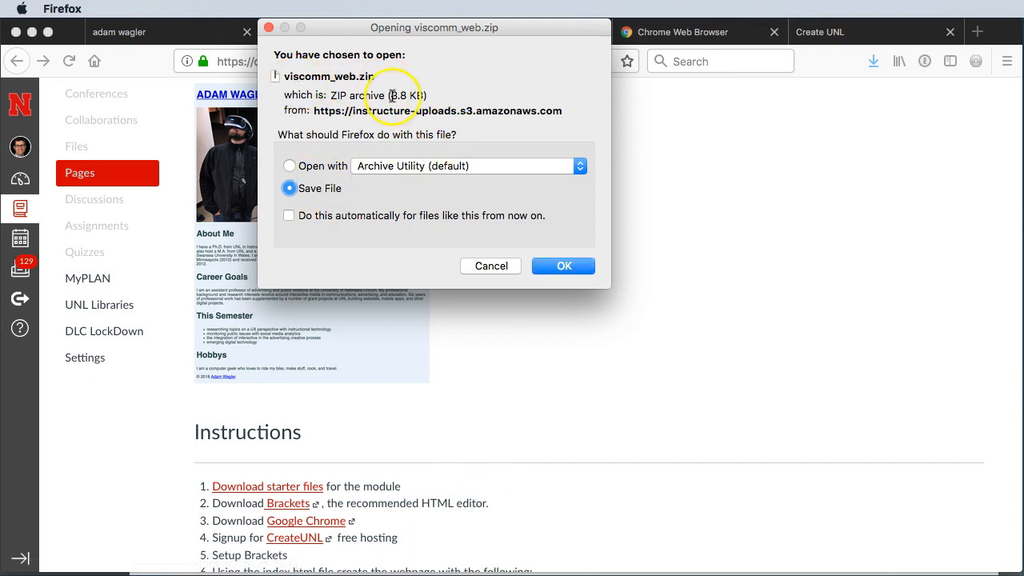
click(563, 266)
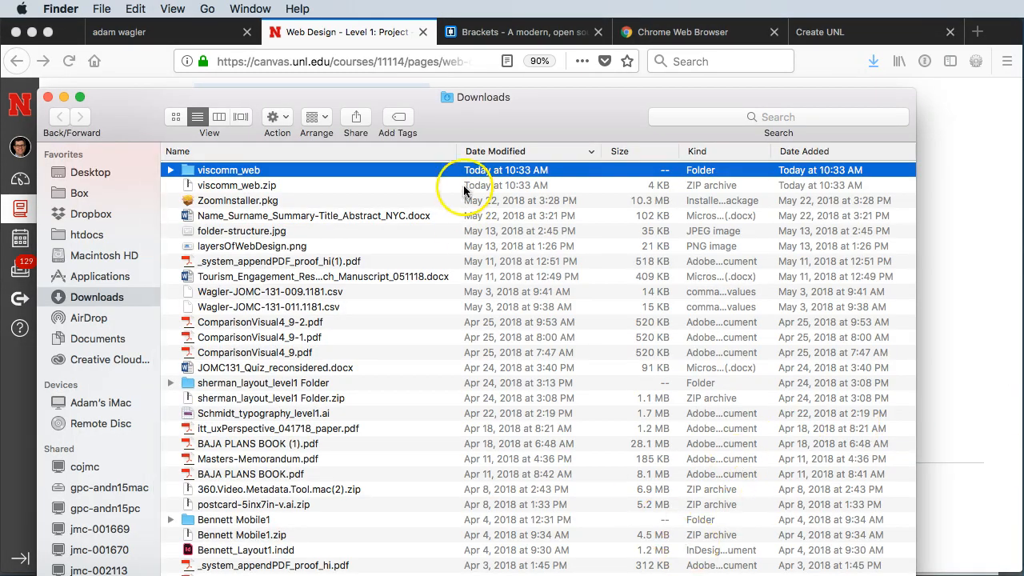
mouse_move(192, 178)
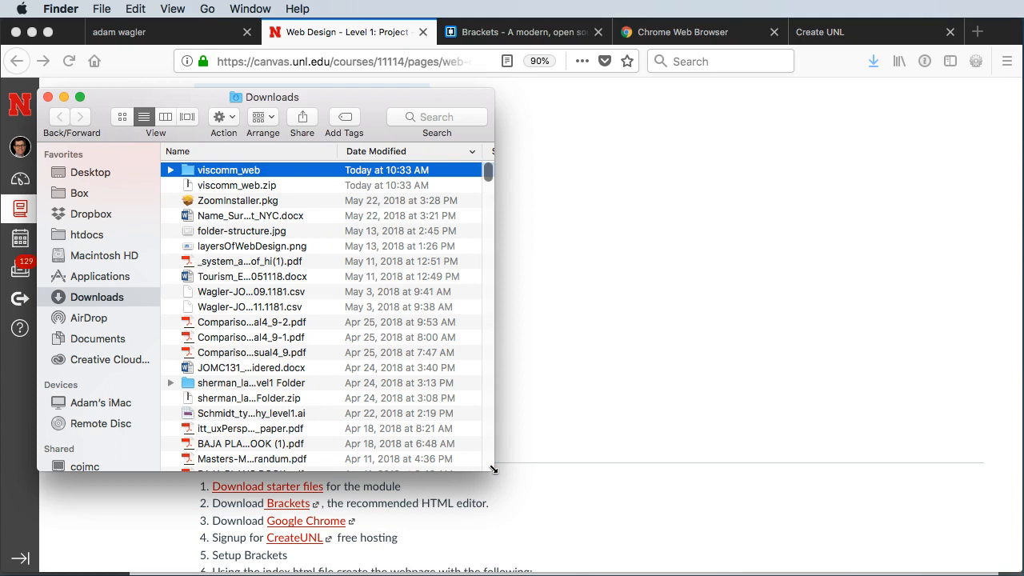
mouse_move(851, 290)
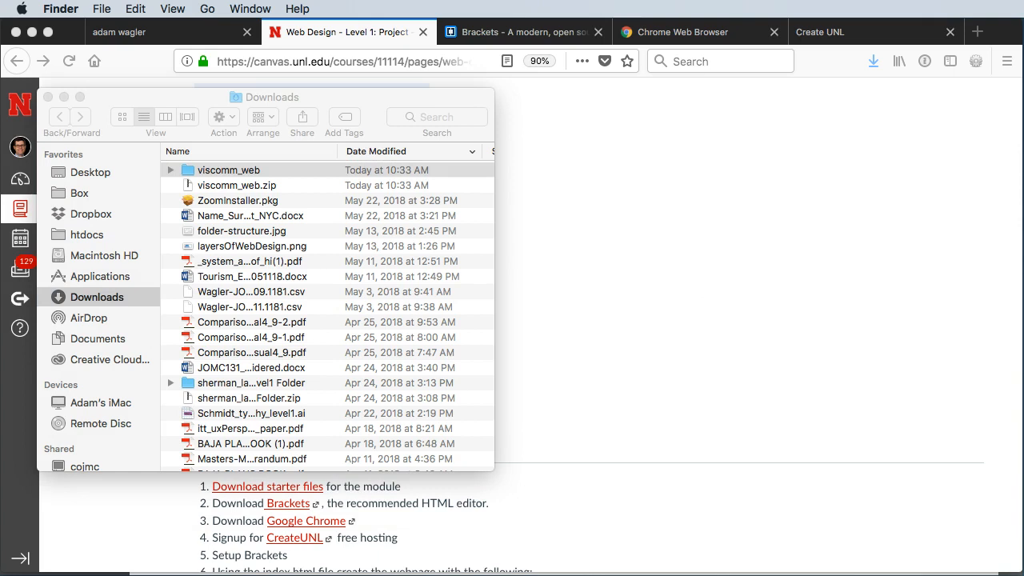
Step: Navigate a second Finder window through Box > VisComm Modules into the JOMC 131 folder
click(80, 192)
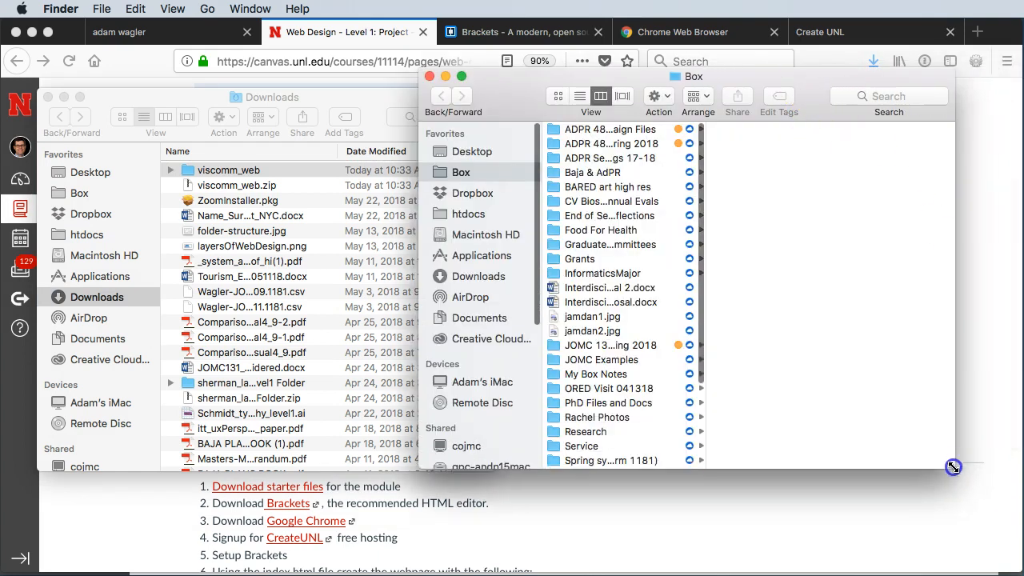
scroll(down, 3)
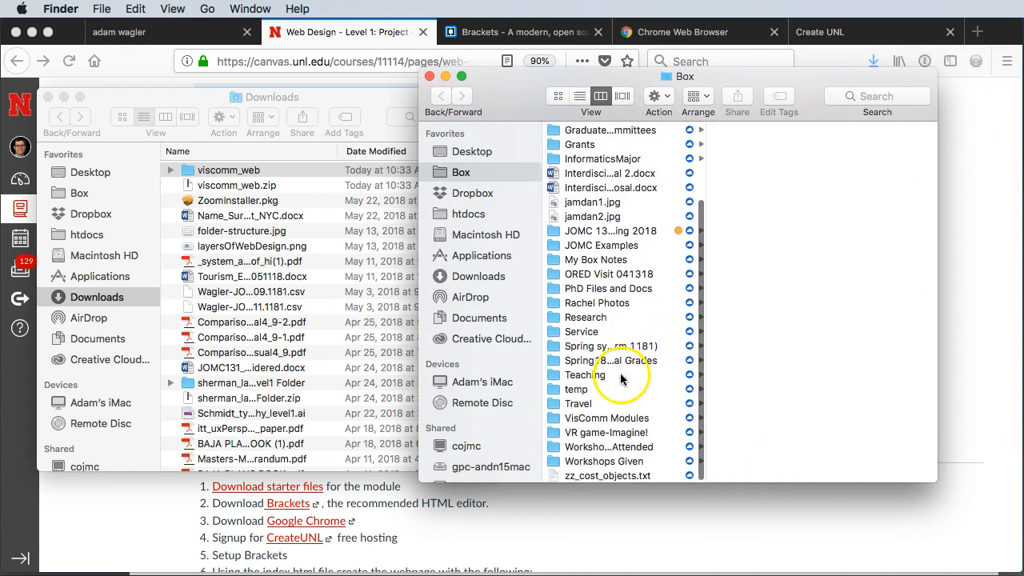
click(606, 417)
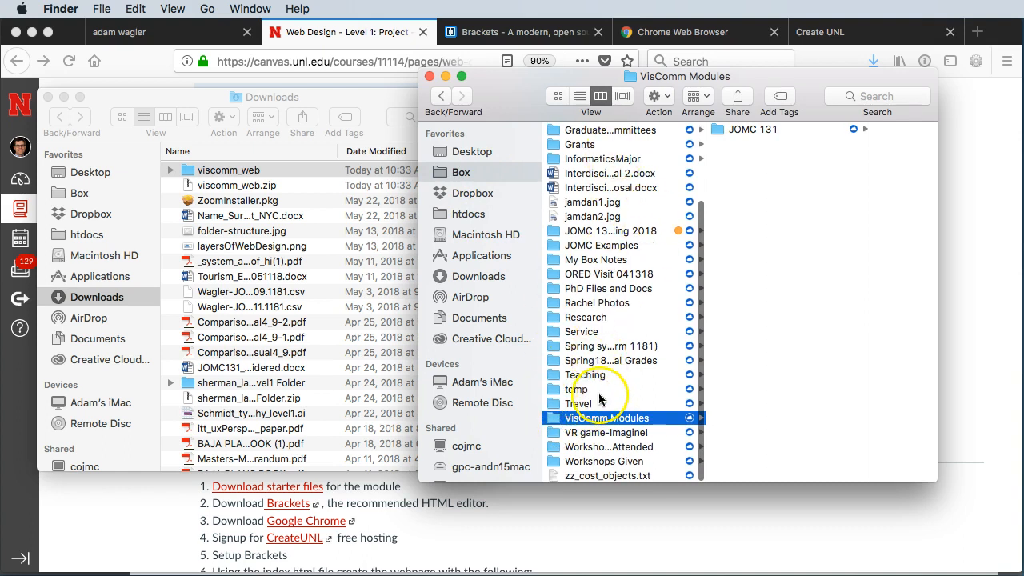
mouse_move(611, 301)
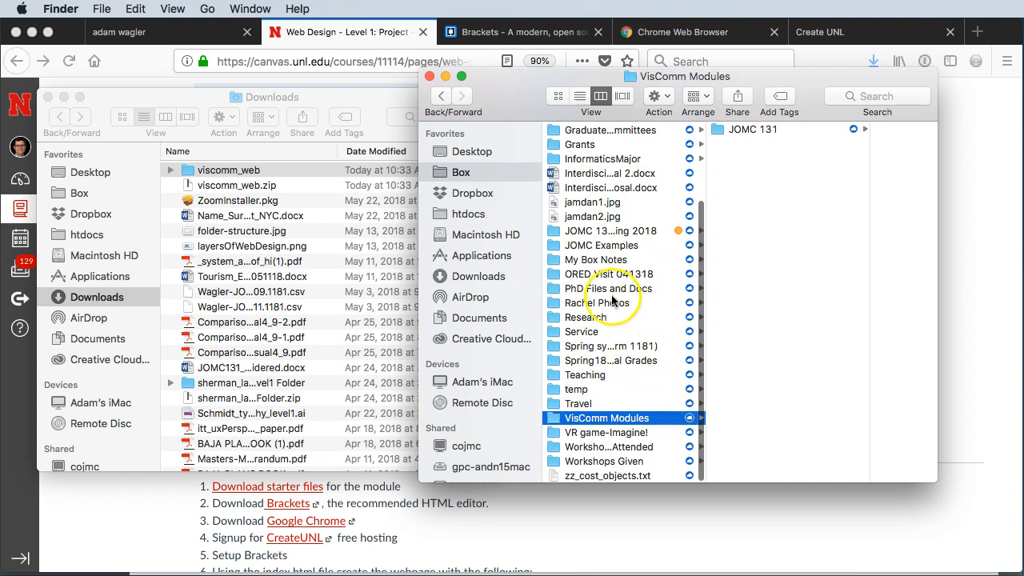
mouse_move(669, 353)
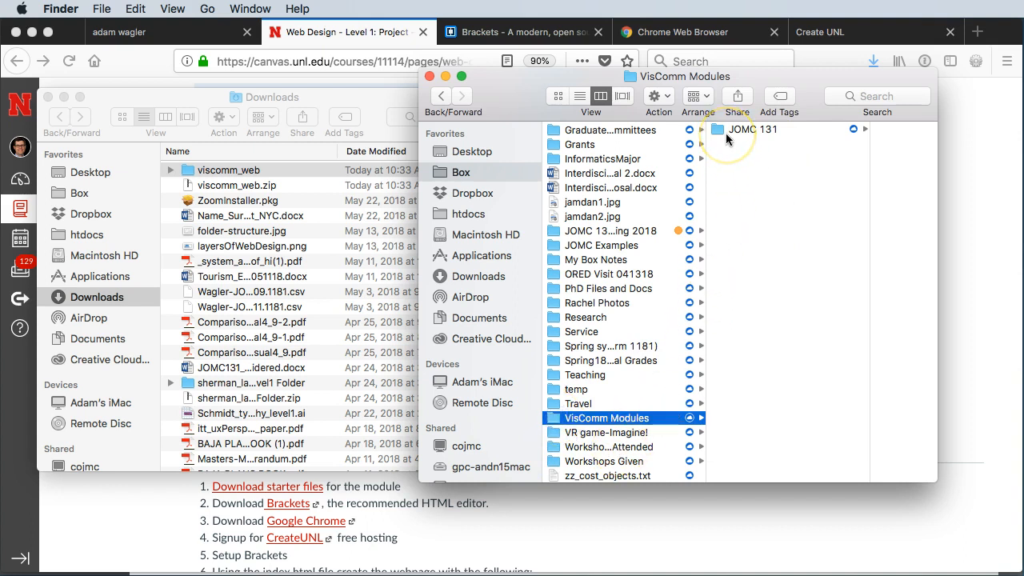
mouse_move(728, 138)
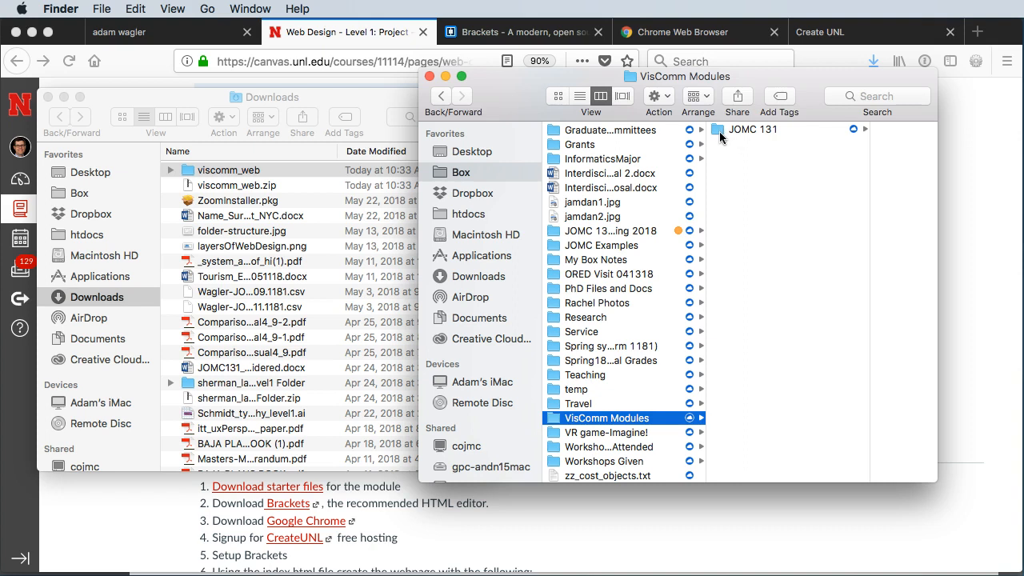
mouse_move(694, 381)
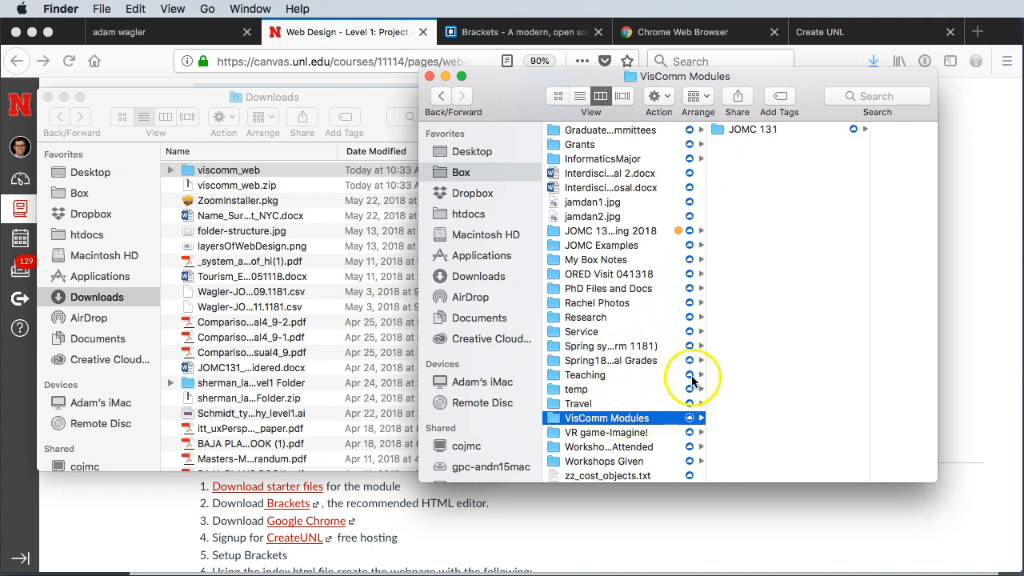
click(744, 128)
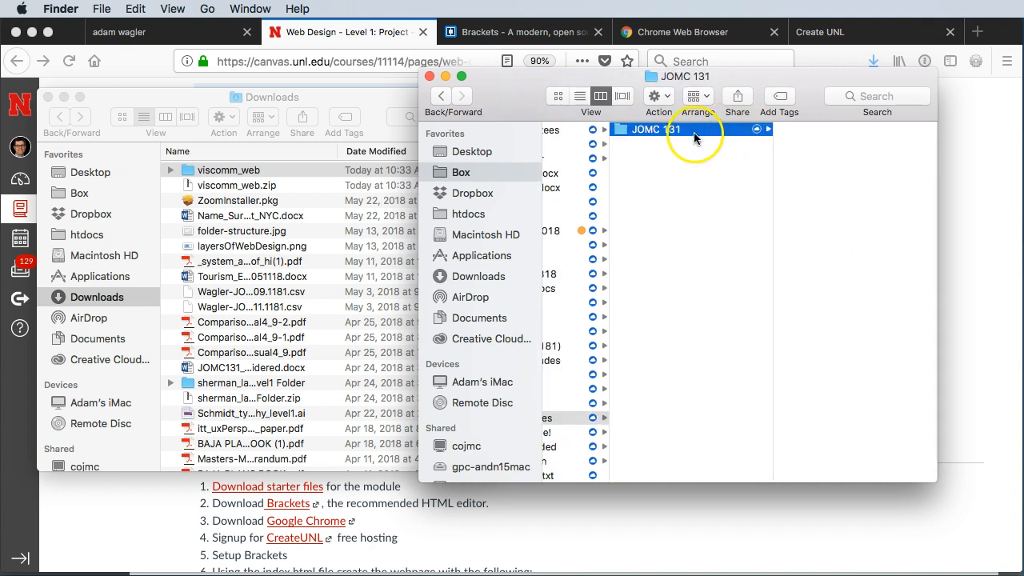
mouse_move(669, 150)
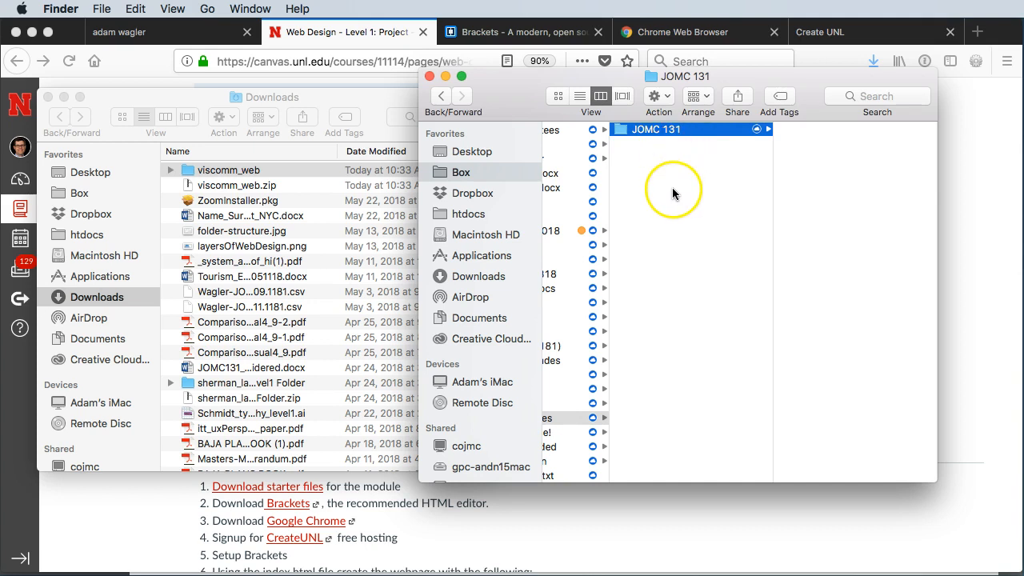
mouse_move(736, 200)
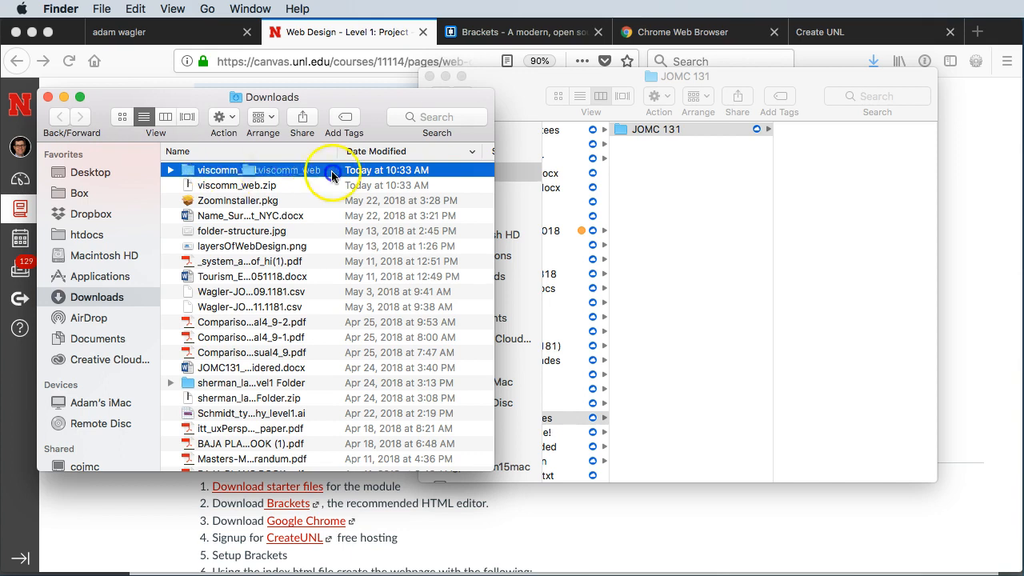
Step: Move viscomm_web into JOMC 131 and inspect its images folder, index.html and style.css
drag(232, 170, 851, 165)
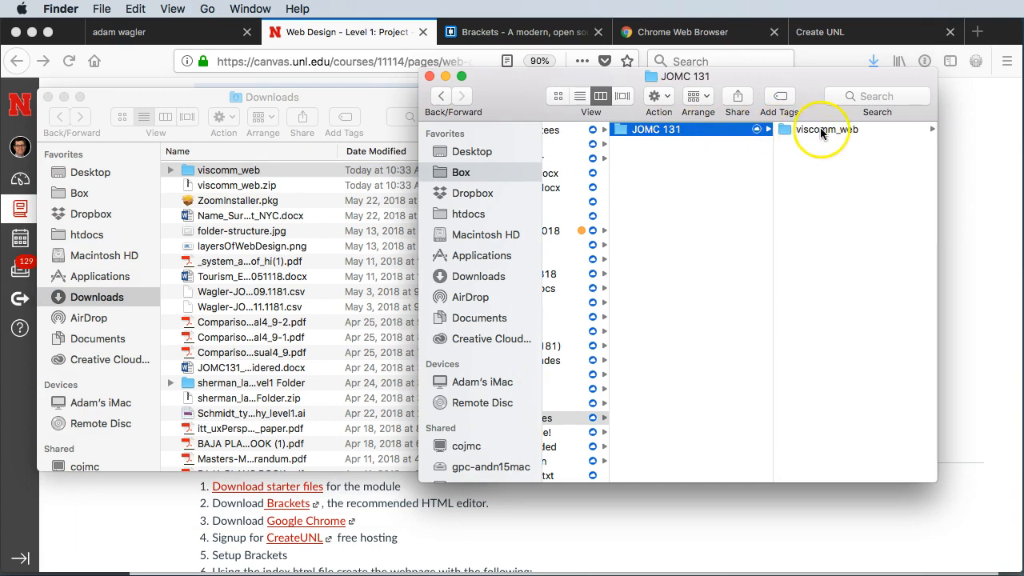
click(825, 128)
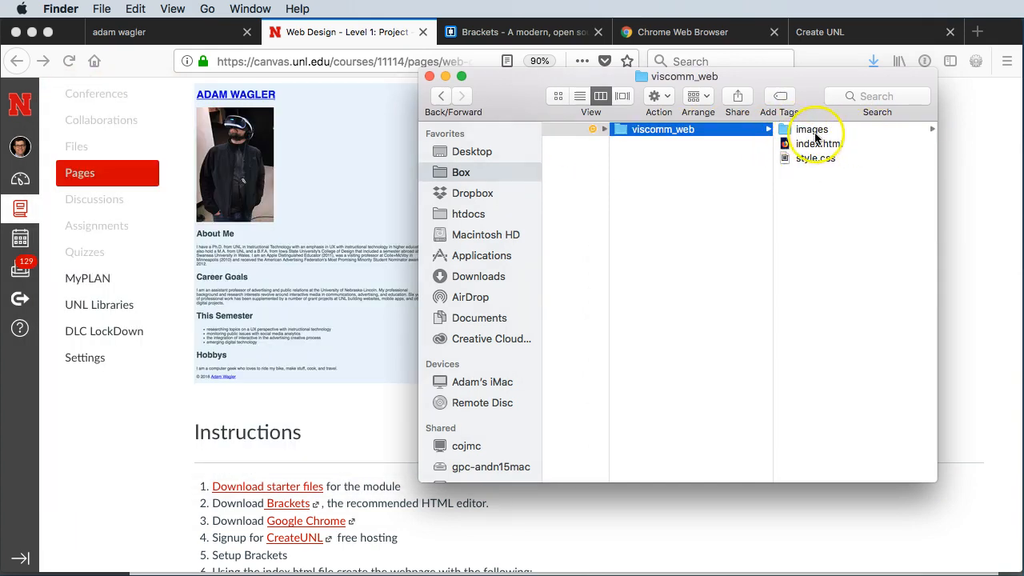
click(811, 128)
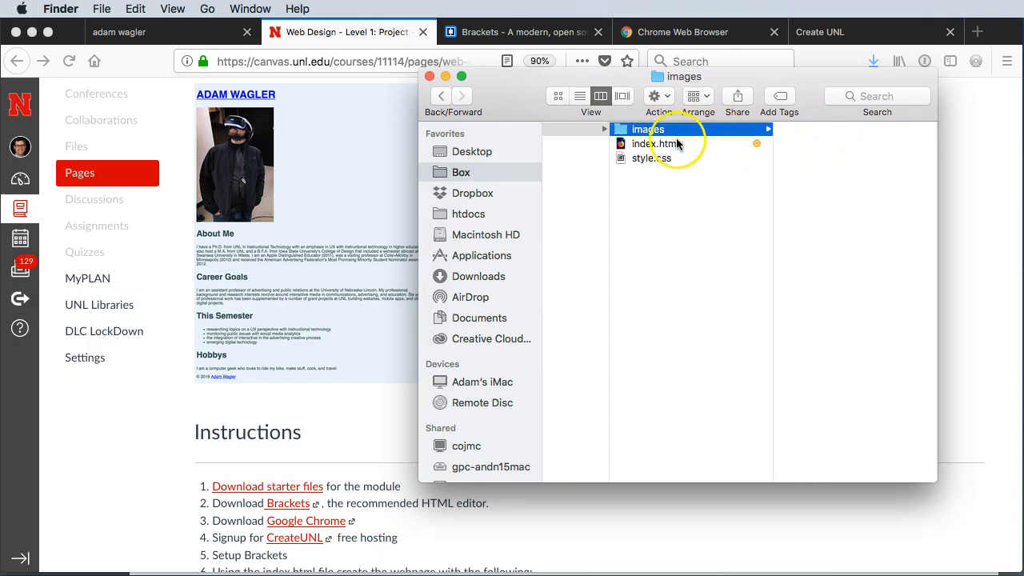
click(653, 144)
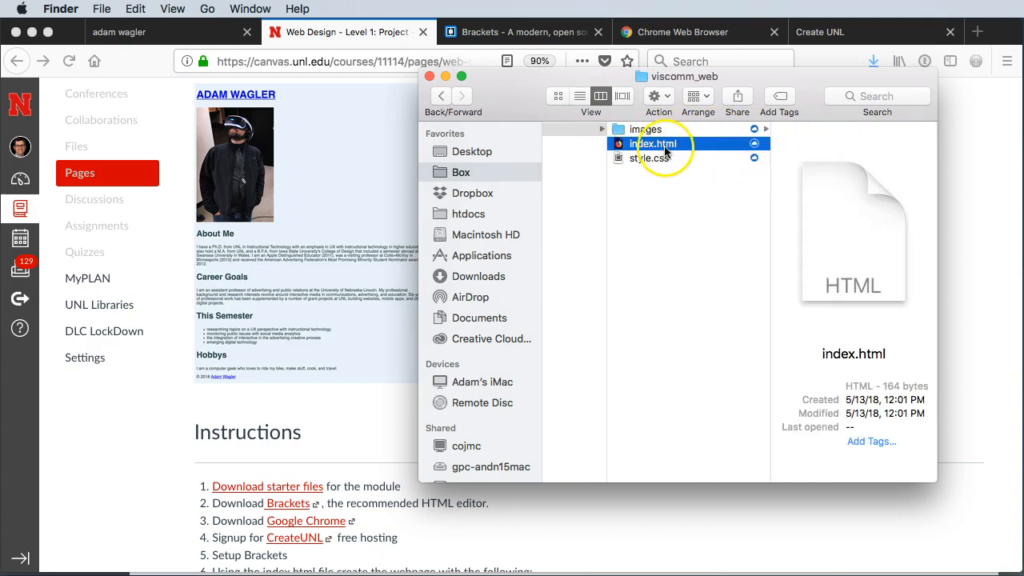
mouse_move(317, 152)
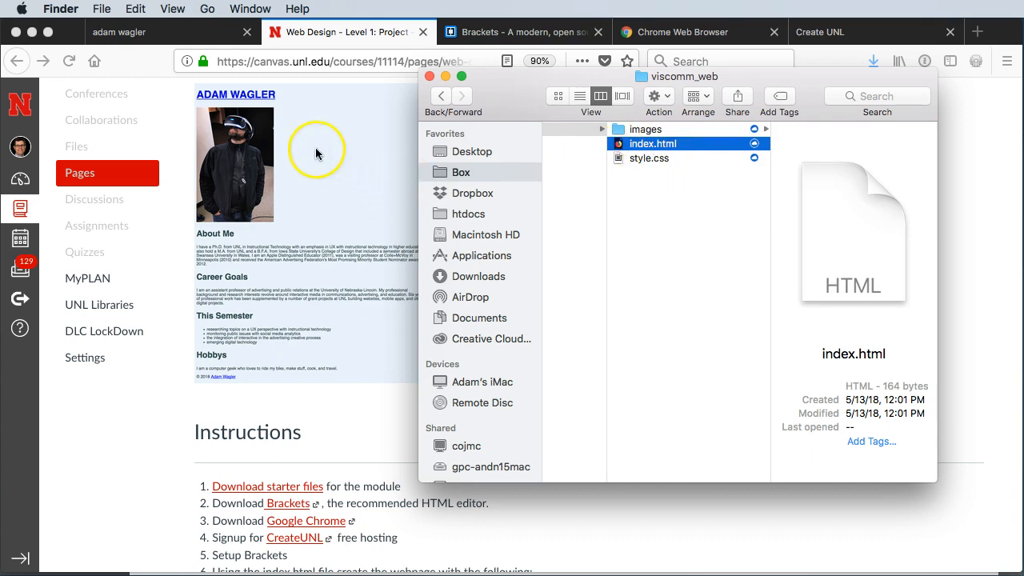
mouse_move(641, 160)
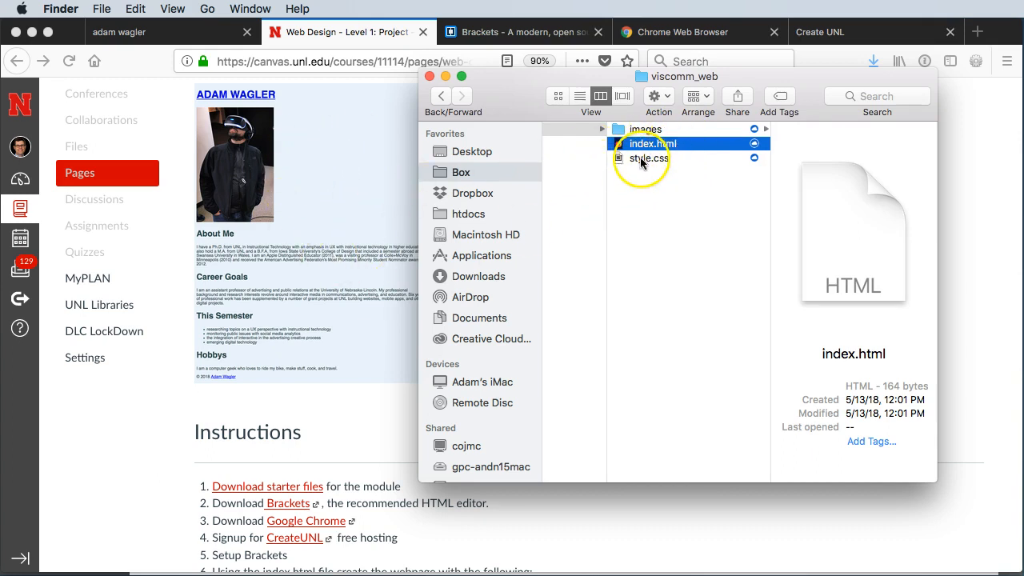
click(649, 158)
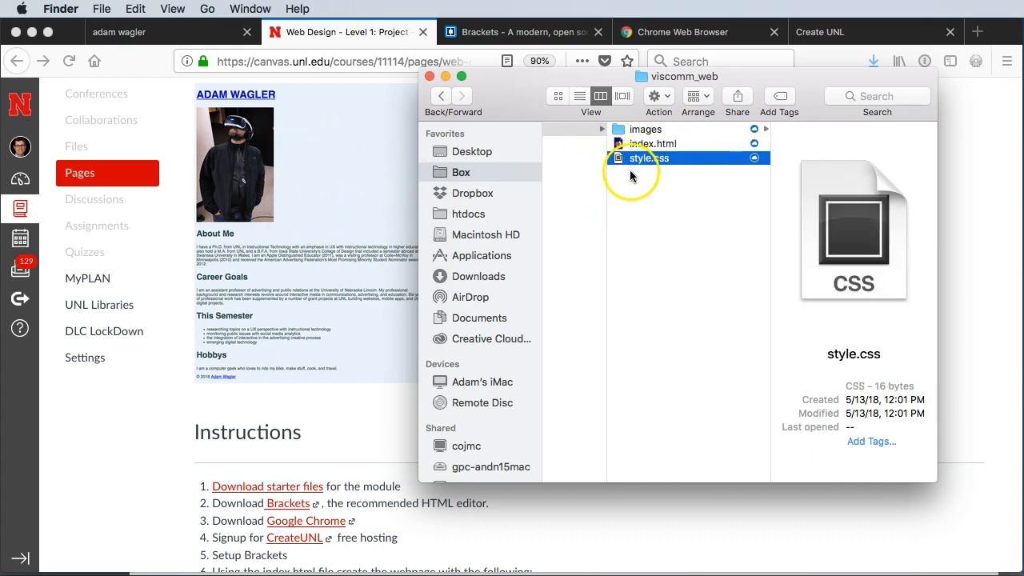
mouse_move(445, 83)
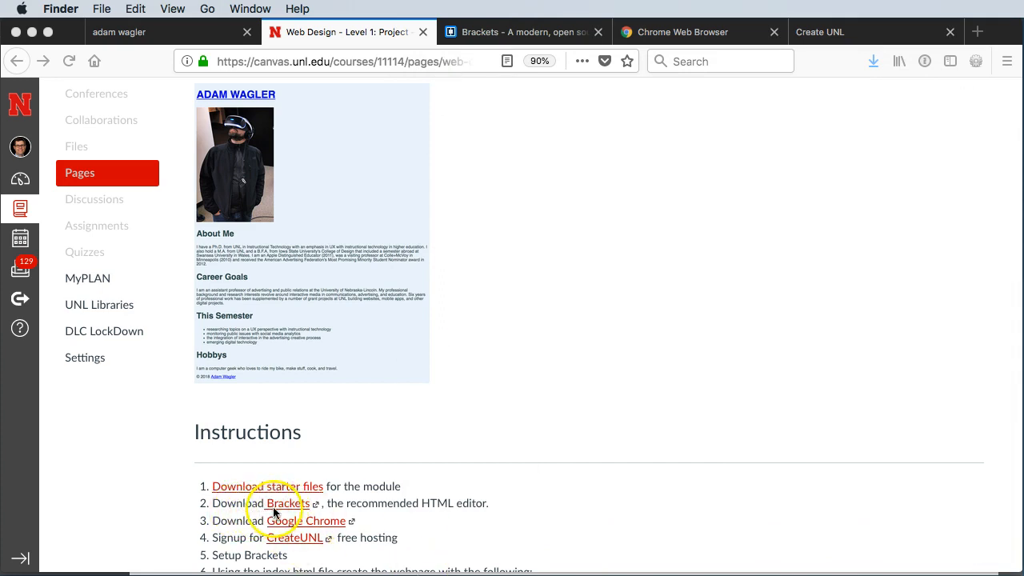
mouse_move(530, 431)
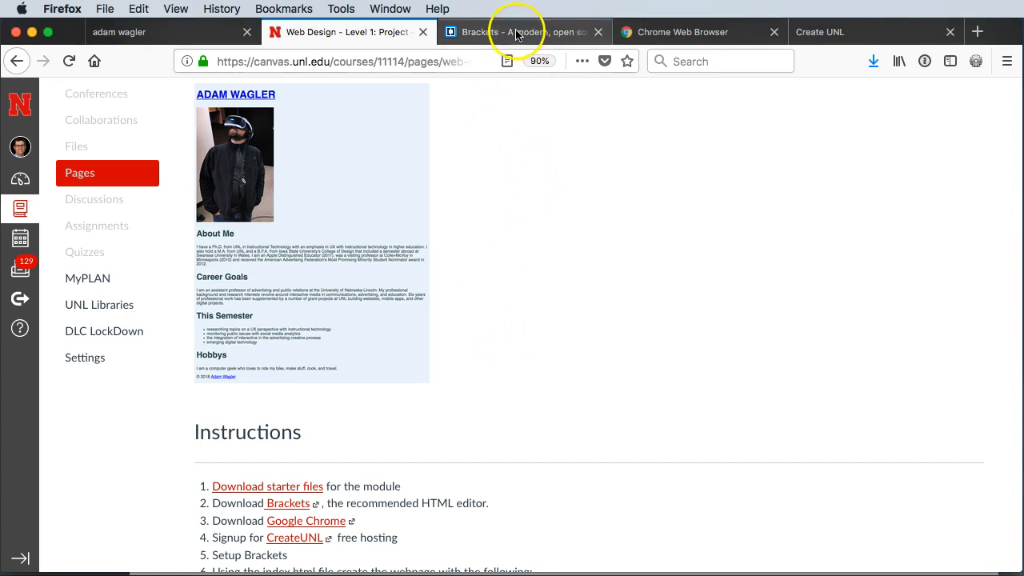
Step: Switch to the Brackets website and start the Brackets 1.12 download
click(520, 32)
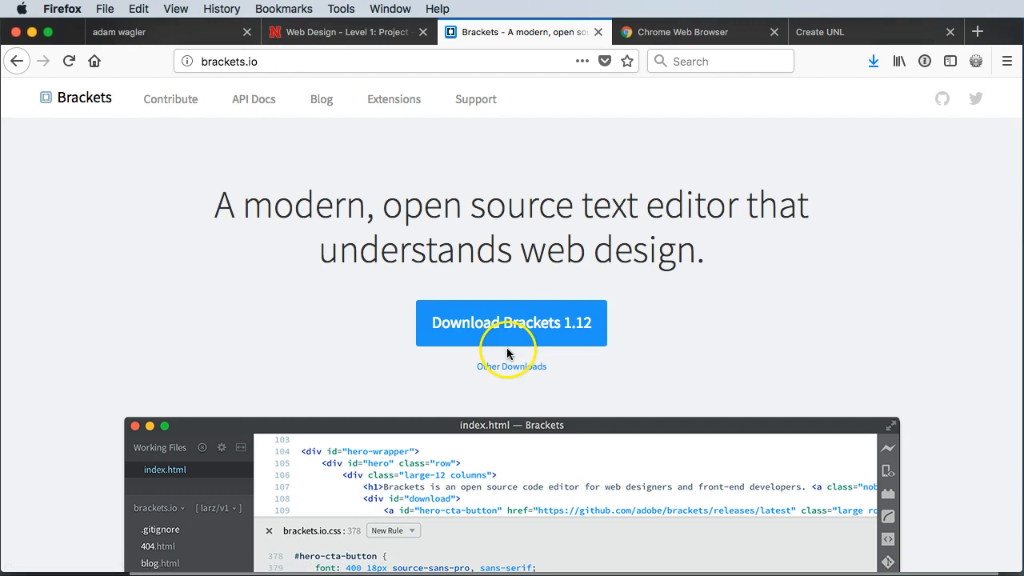
click(681, 32)
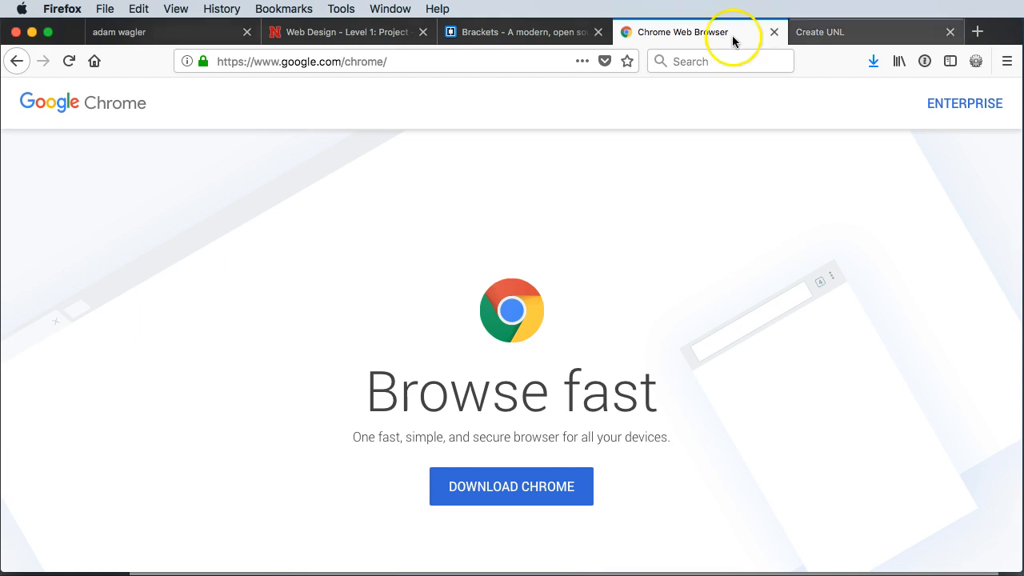
mouse_move(813, 39)
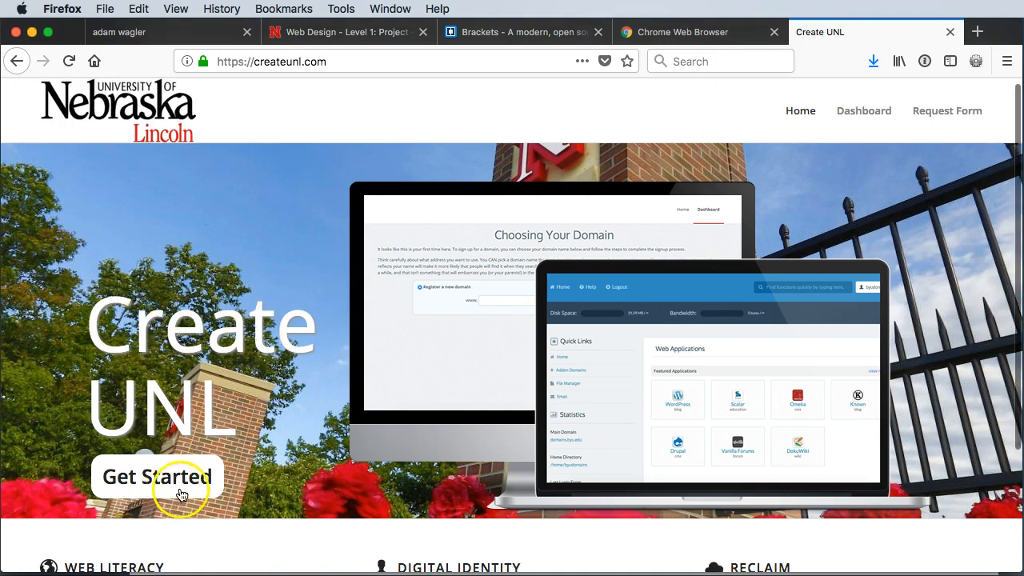
mouse_move(141, 455)
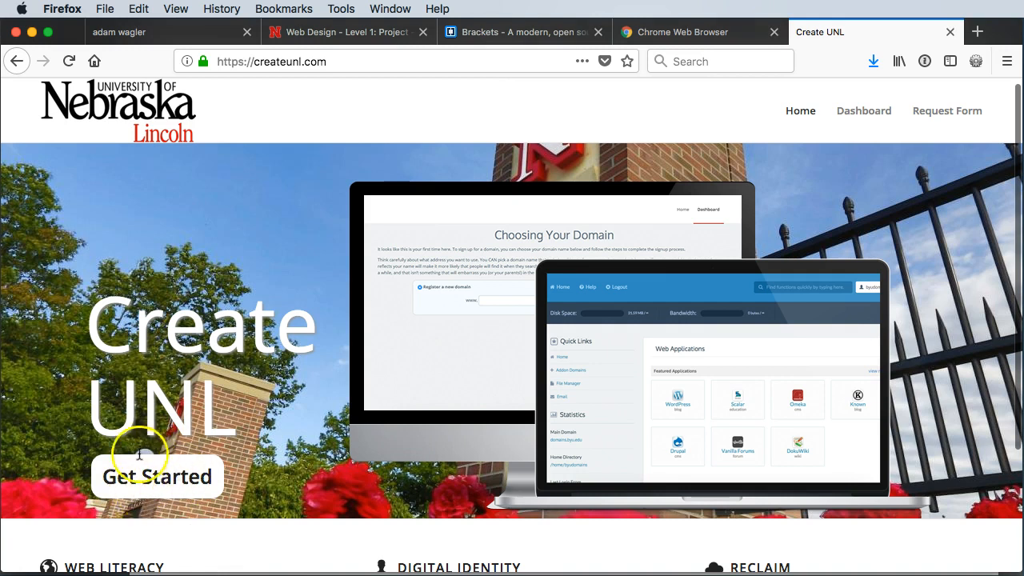
mouse_move(157, 488)
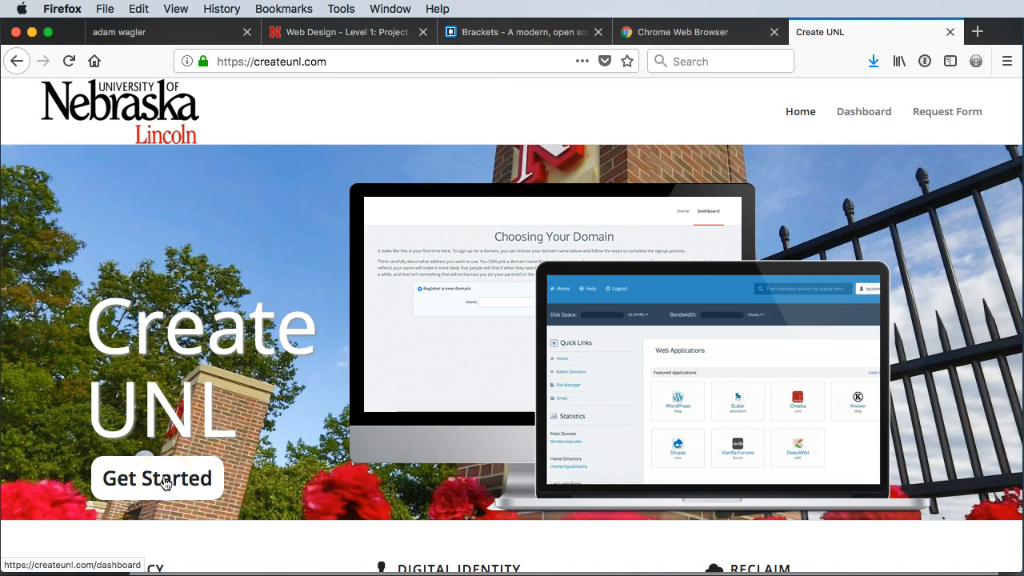
mouse_move(480, 311)
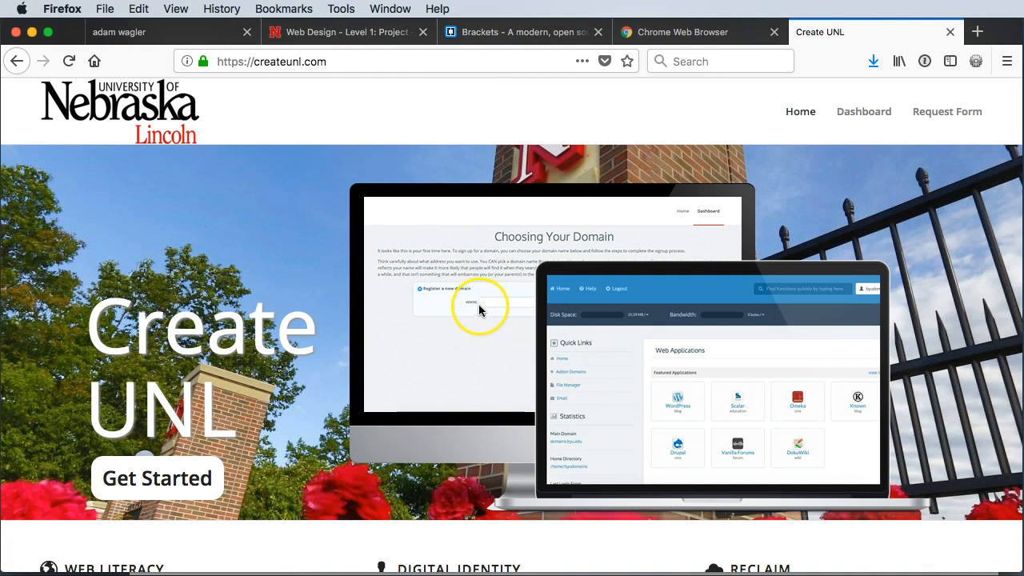
mouse_move(355, 192)
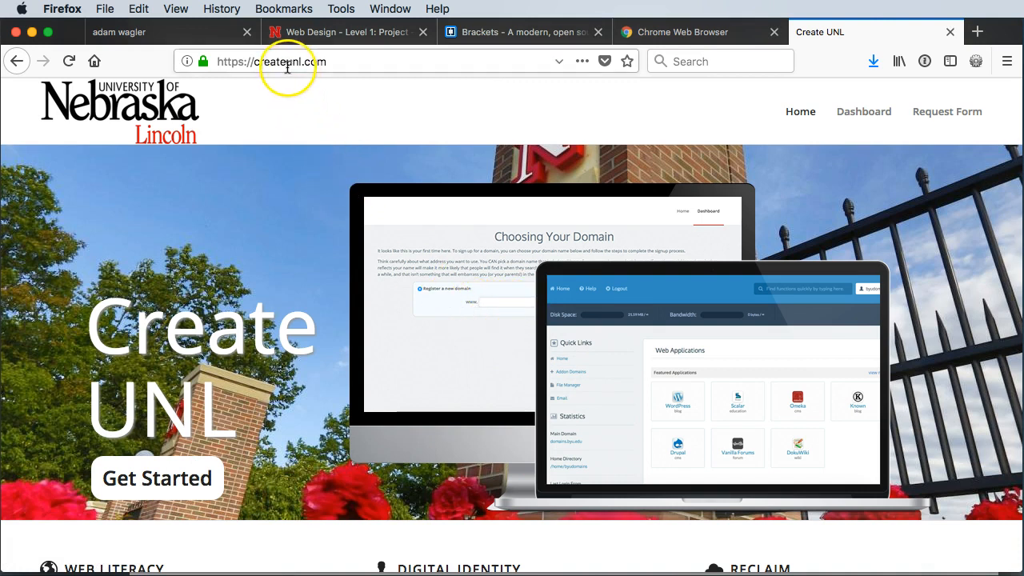
Step: Enter adamwagler.com in the address bar while reviewing the Create UNL page
text(adamwagler.com)
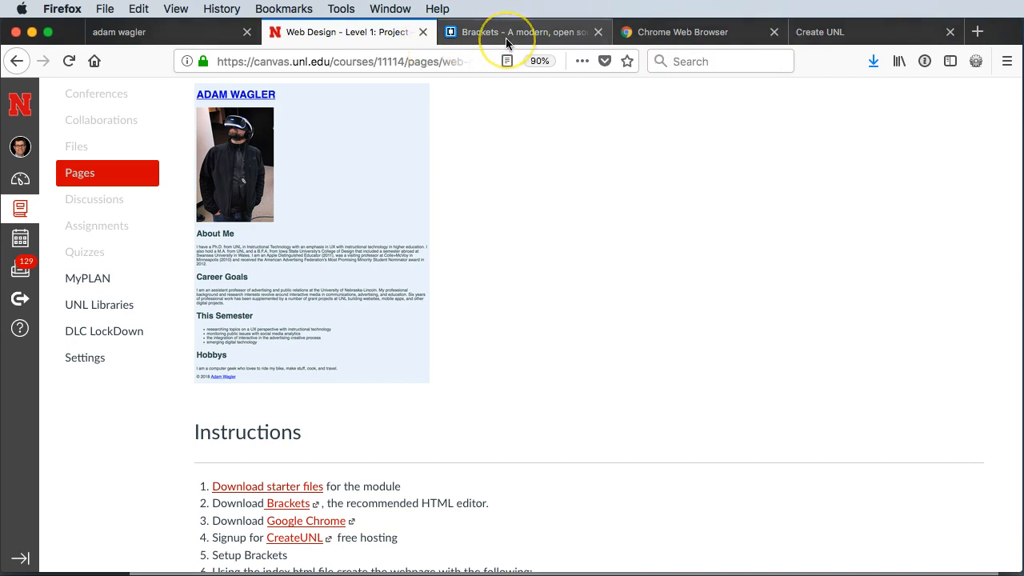
mouse_move(524, 32)
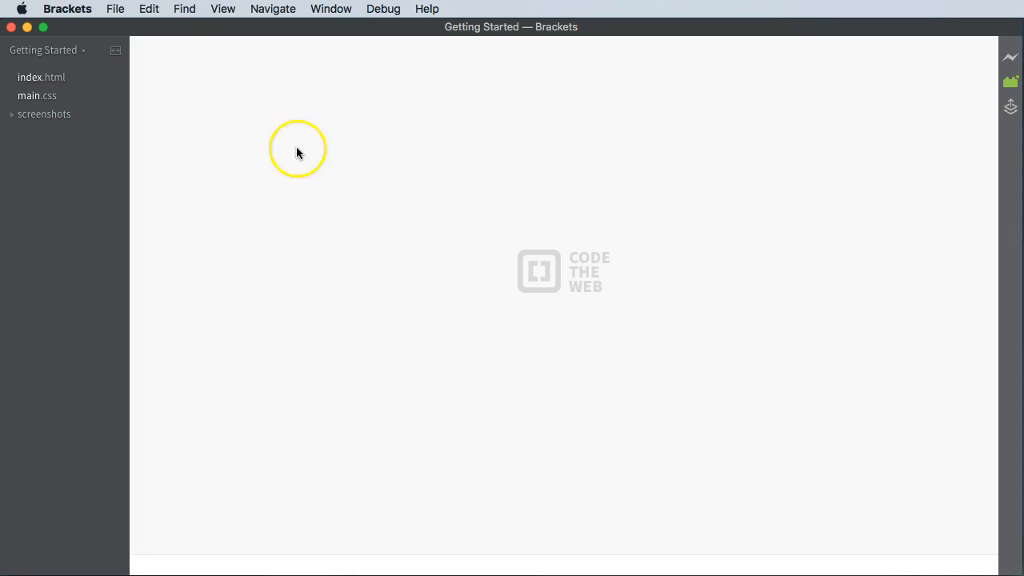
mouse_move(496, 436)
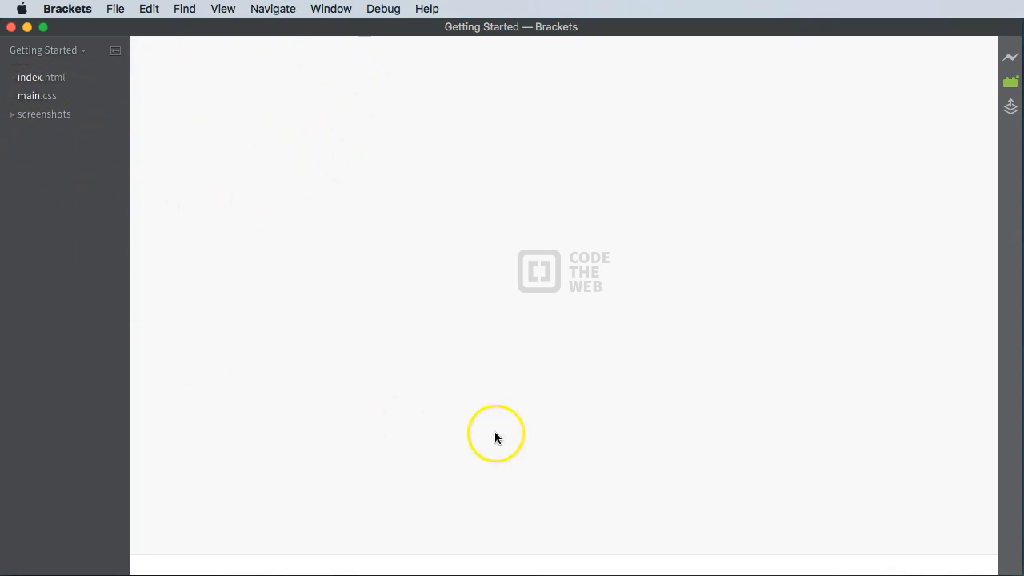
mouse_move(684, 247)
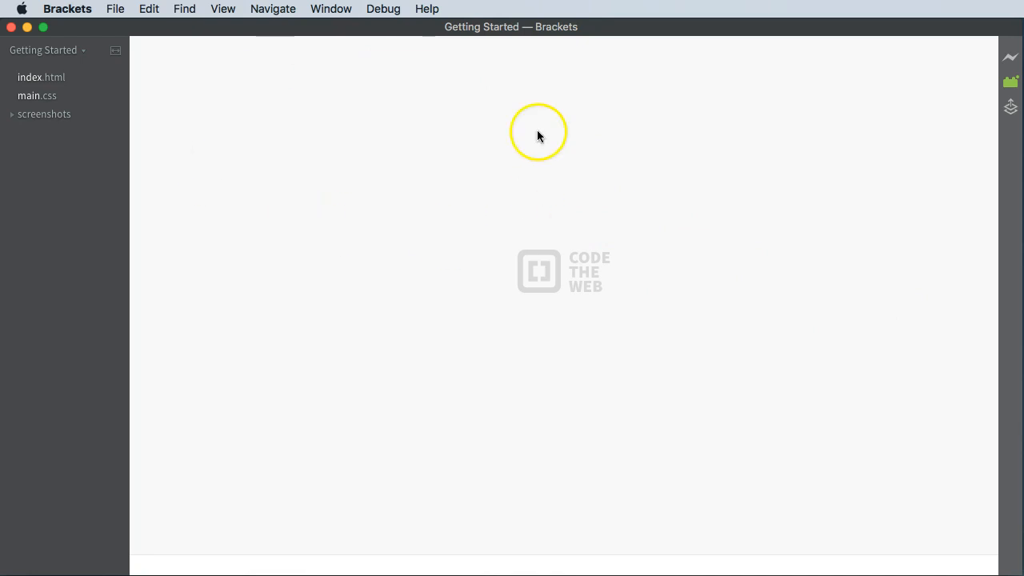
mouse_move(544, 156)
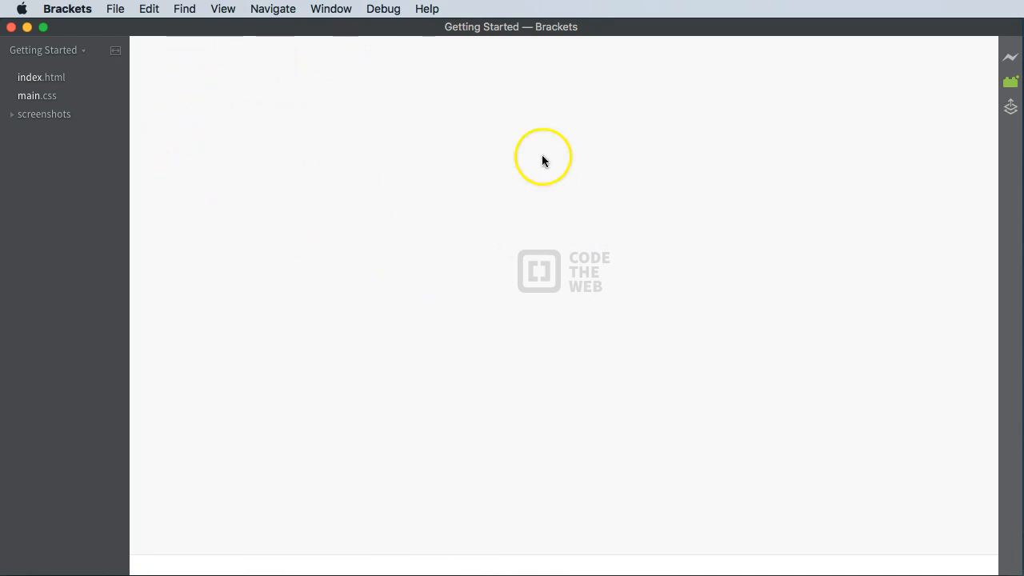
Step: Show the Getting Started project's index.html in the Brackets editor
click(42, 77)
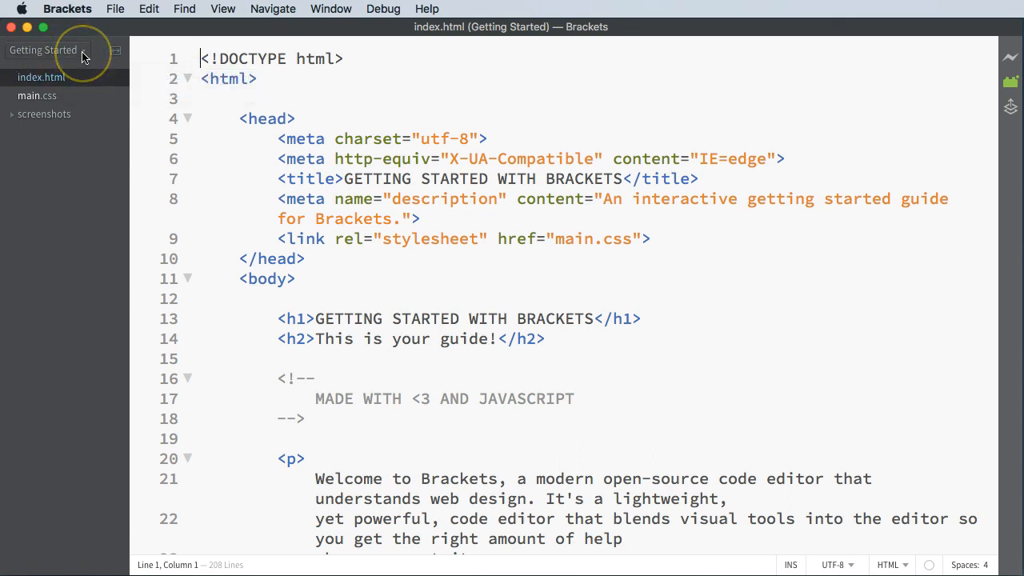
Step: Make Box > VisComm Modules > JOMC 131 > viscomm_web the Brackets project folder
click(84, 49)
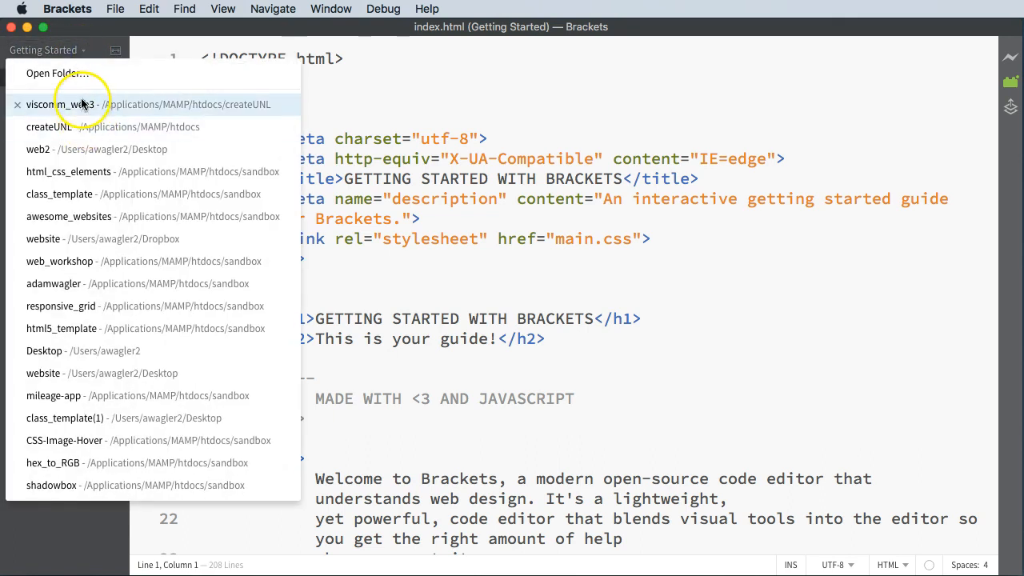
mouse_move(56, 107)
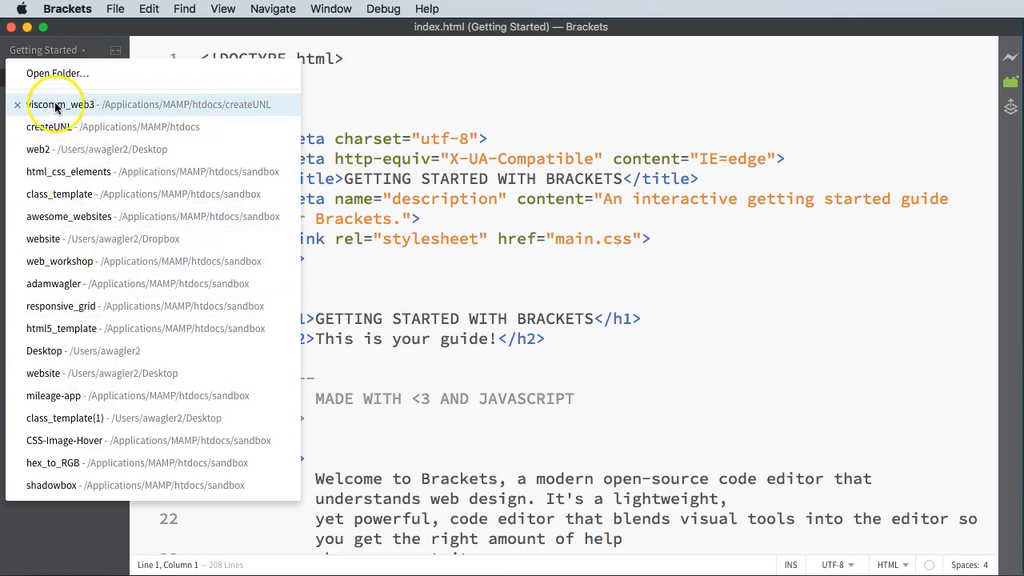
mouse_move(58, 74)
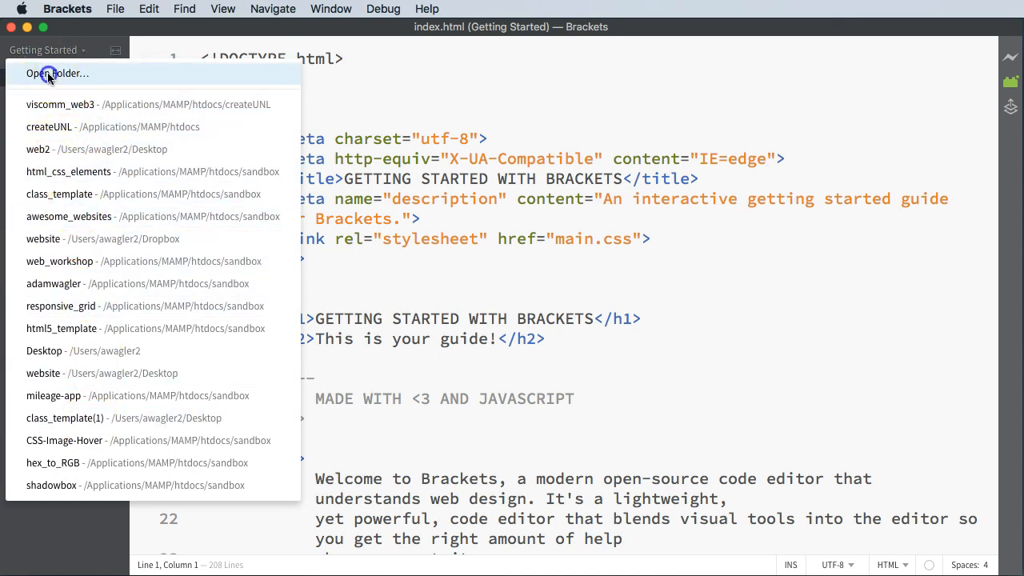
click(57, 73)
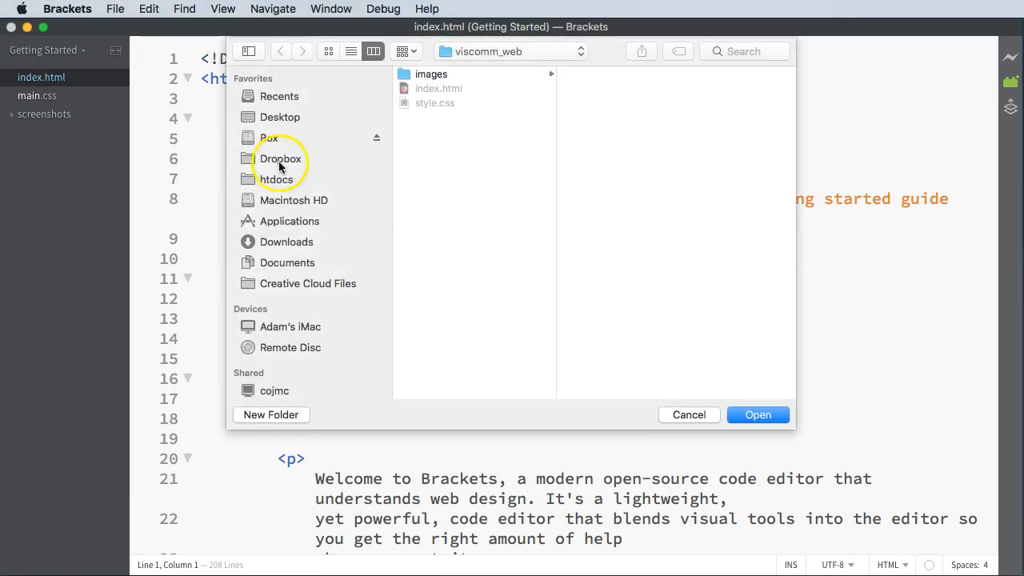
mouse_move(275, 138)
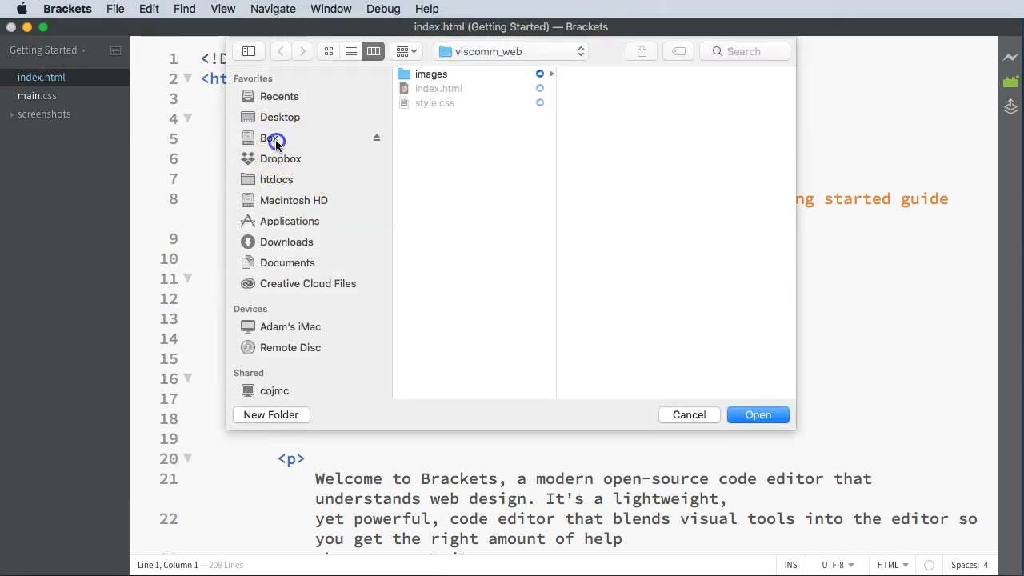
click(269, 138)
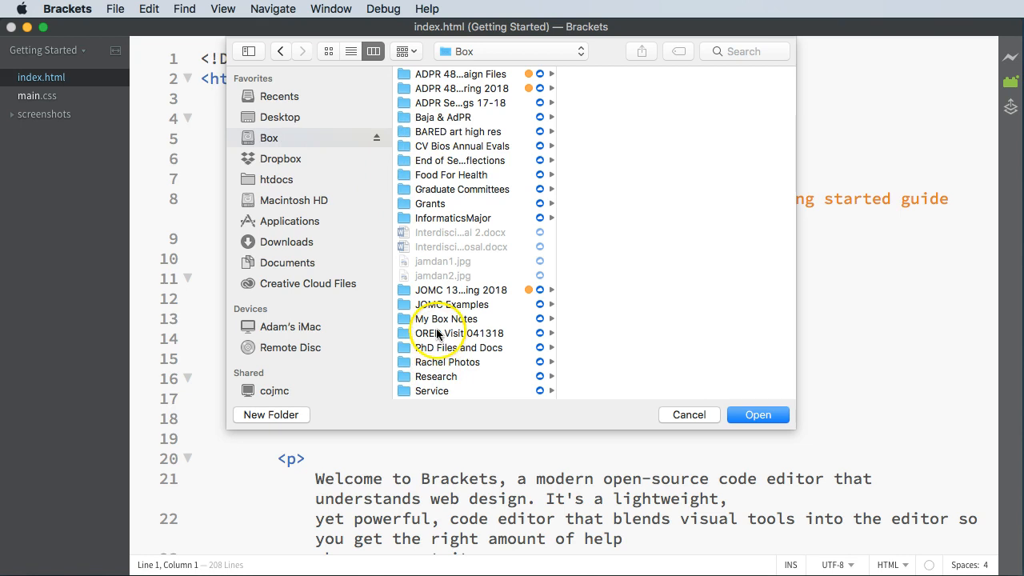
click(457, 334)
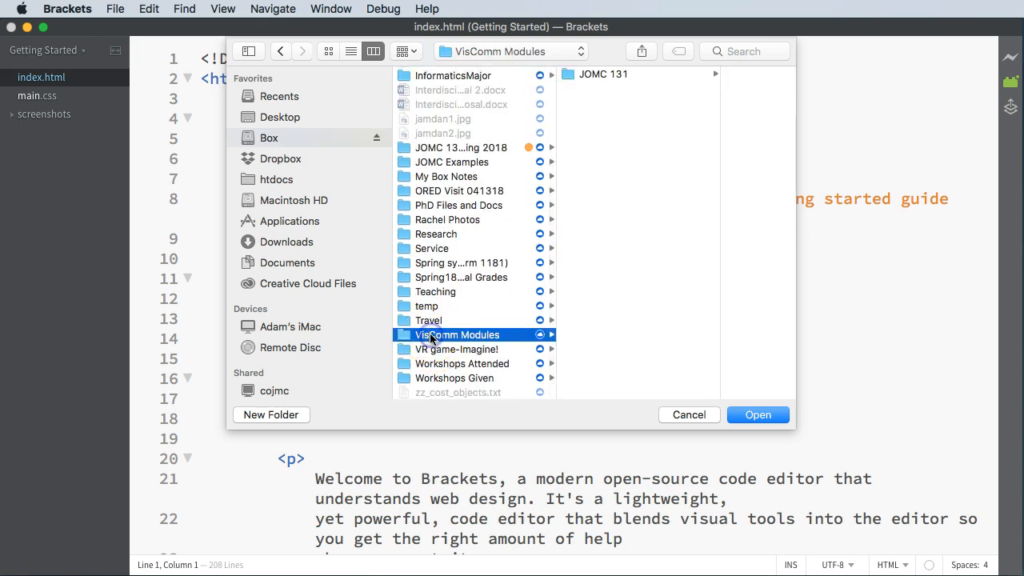
click(603, 73)
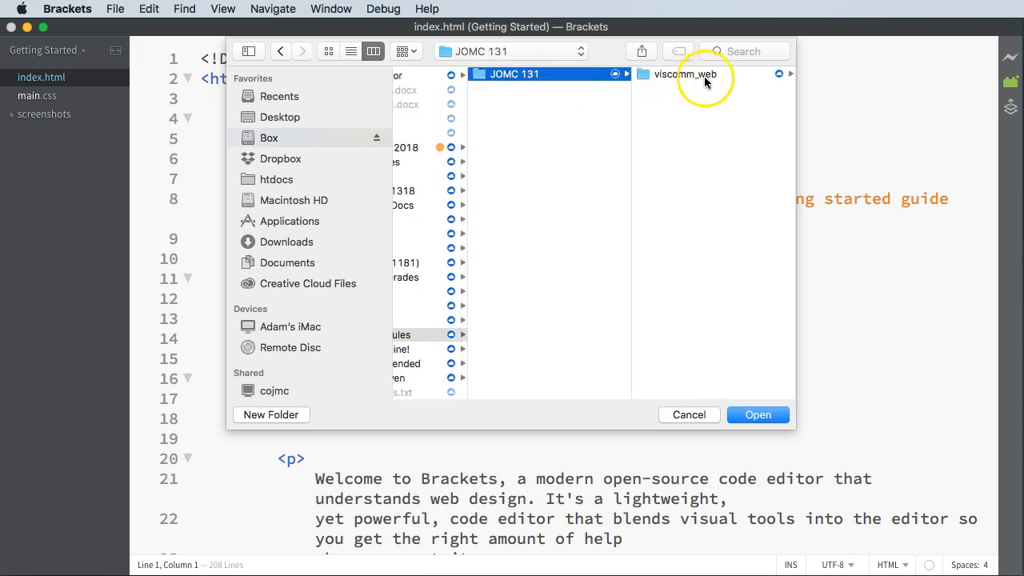
click(685, 74)
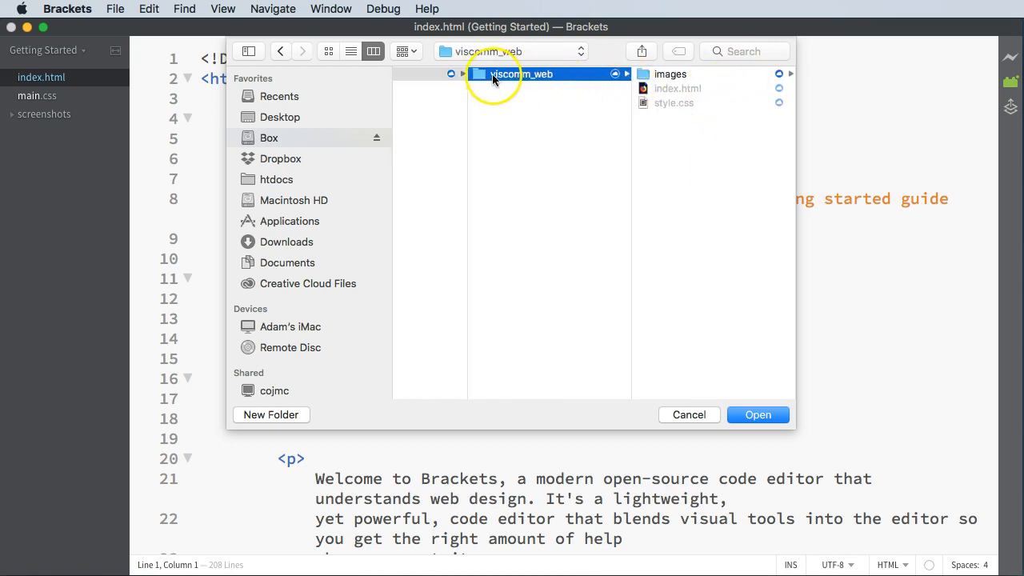
mouse_move(583, 218)
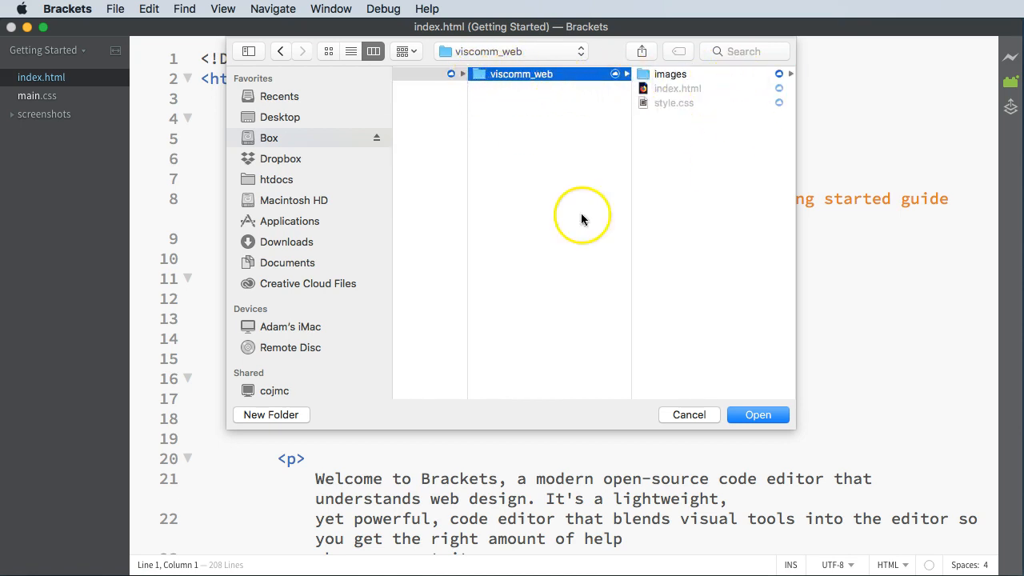
click(757, 415)
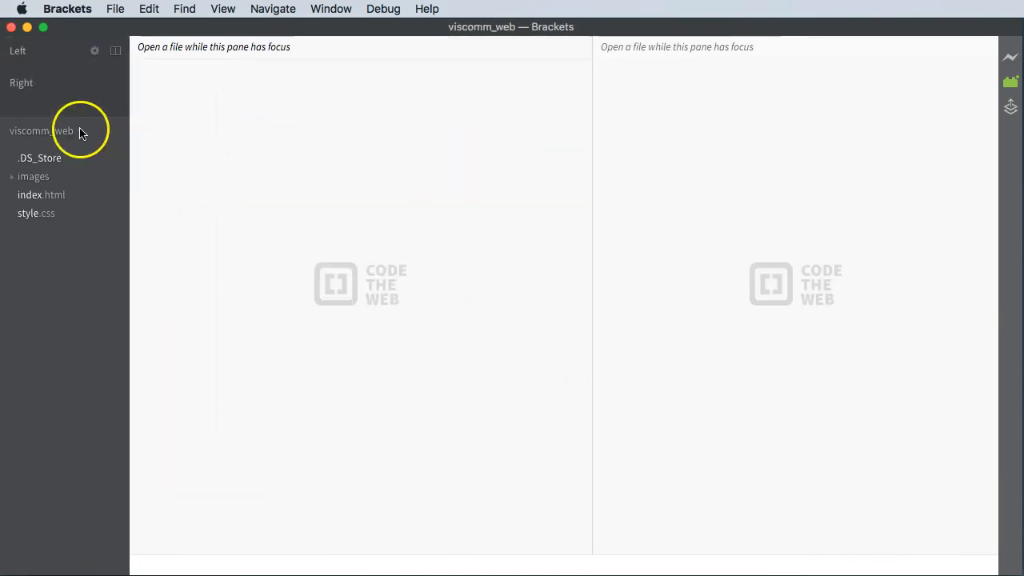
mouse_move(34, 234)
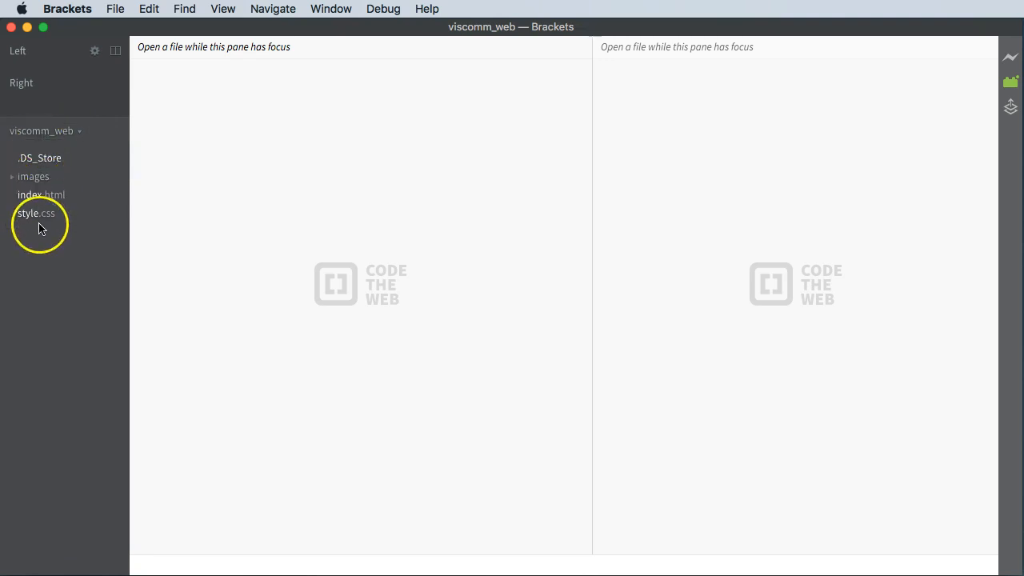
mouse_move(39, 159)
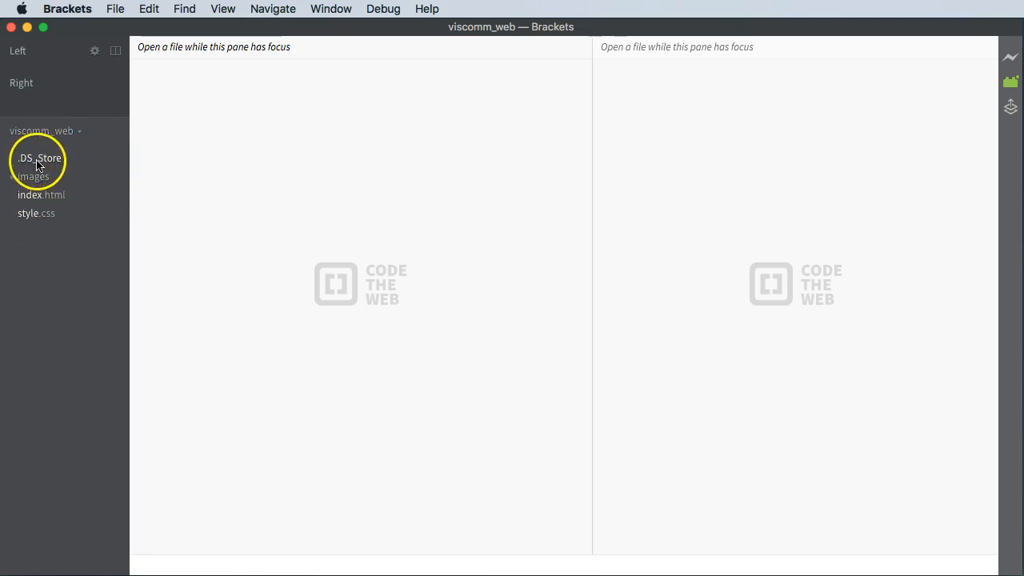
mouse_move(40, 200)
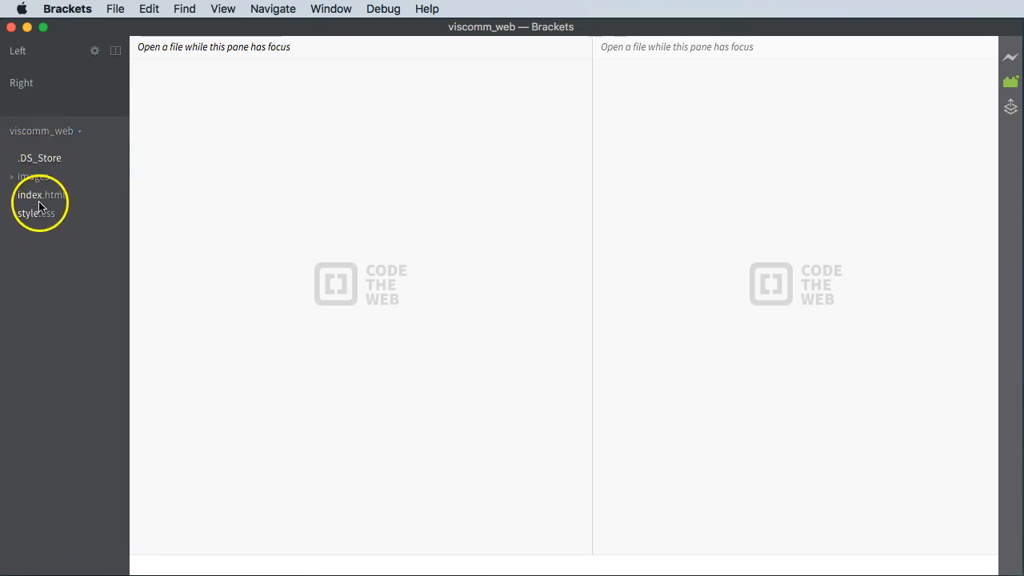
Step: Add index.html and style.css as working files and flip between them in the editor
click(40, 195)
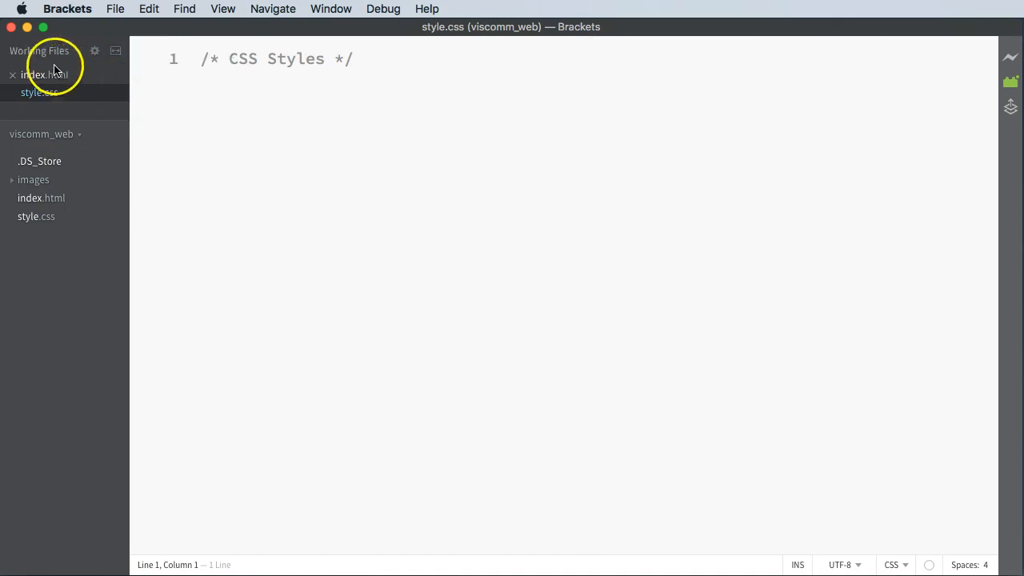
click(45, 75)
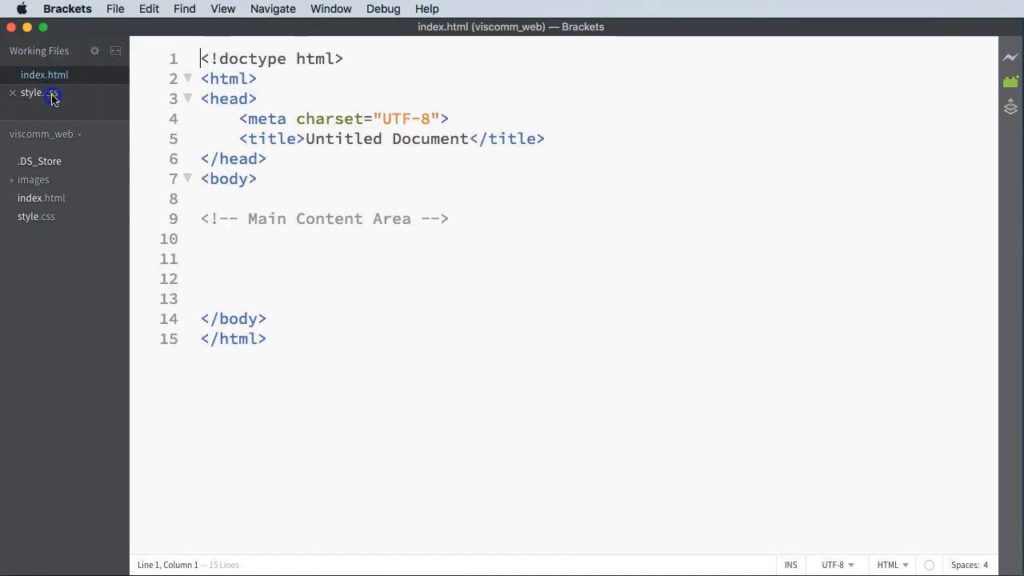
click(32, 91)
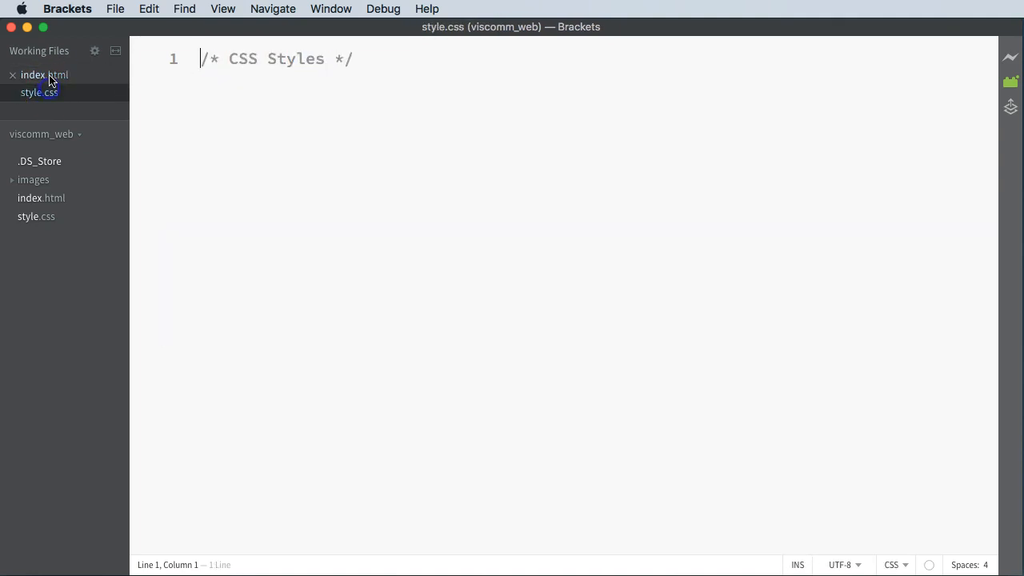
click(44, 76)
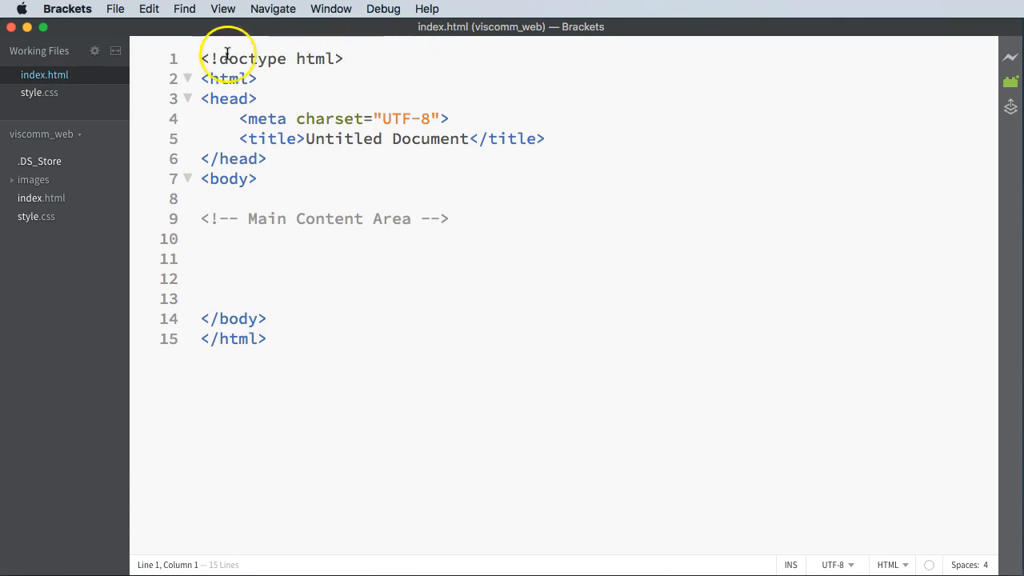
click(38, 91)
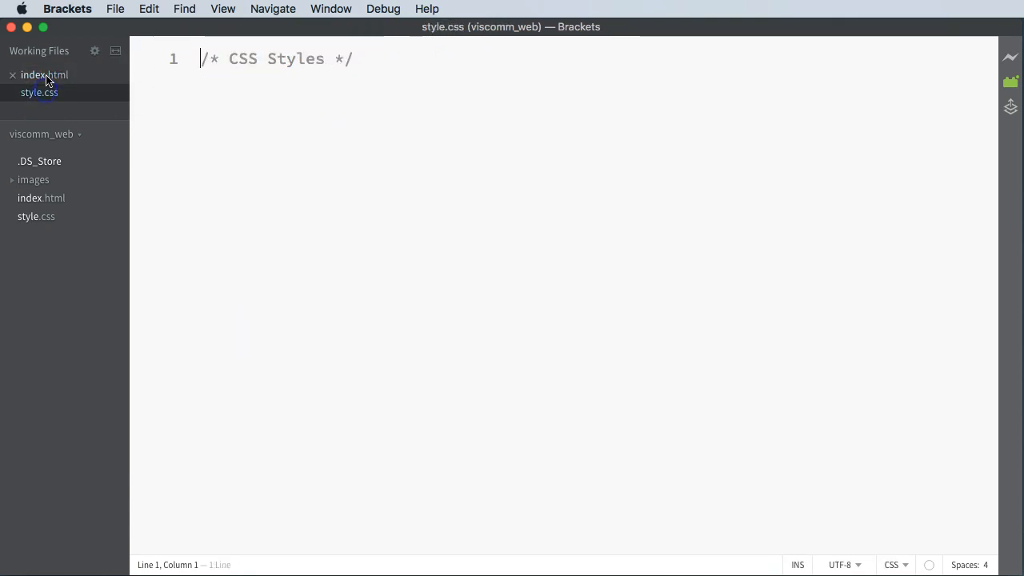
click(45, 75)
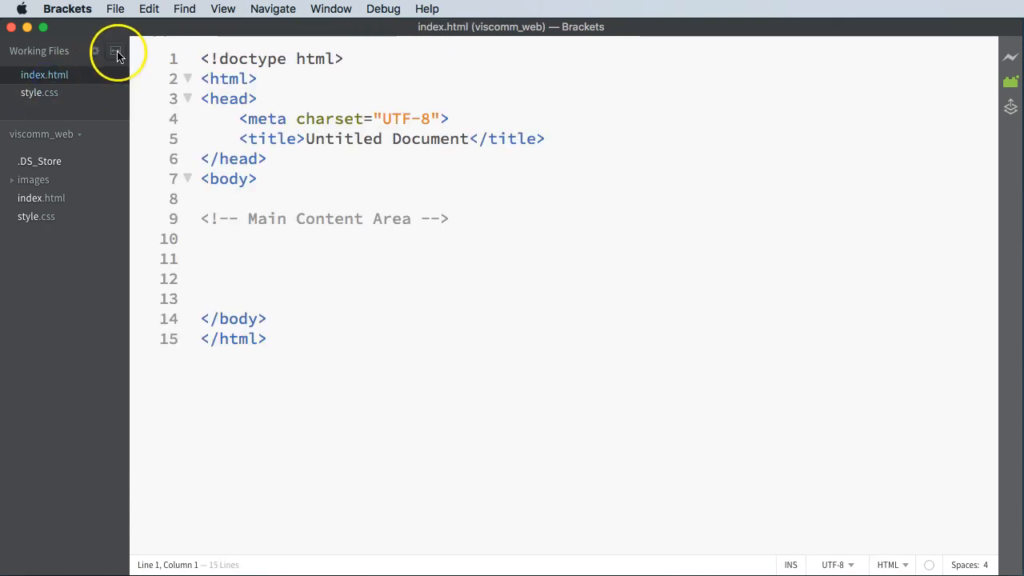
Step: Split the editor vertically, keeping index.html left and placing style.css in the right pane
click(117, 51)
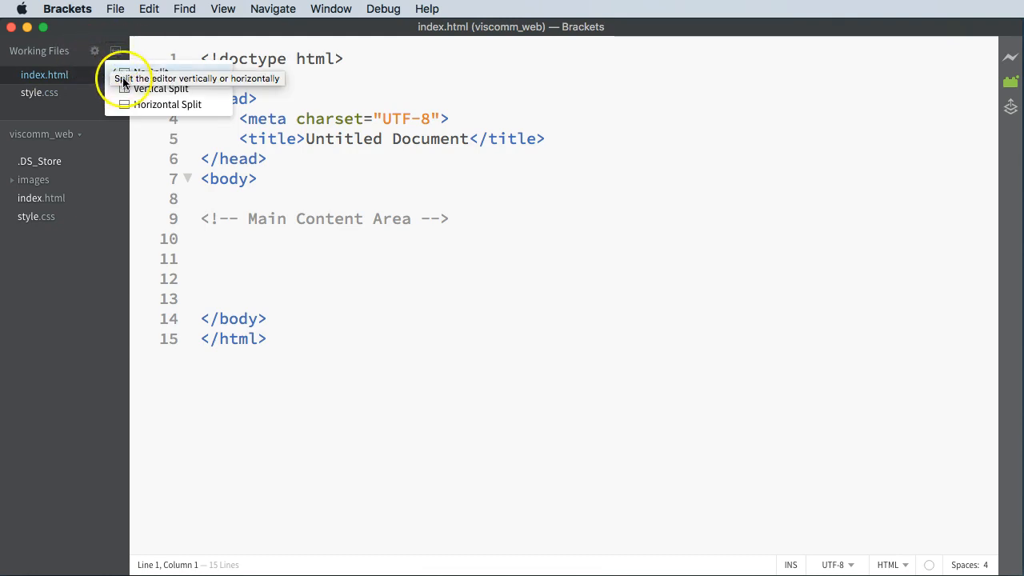
click(160, 88)
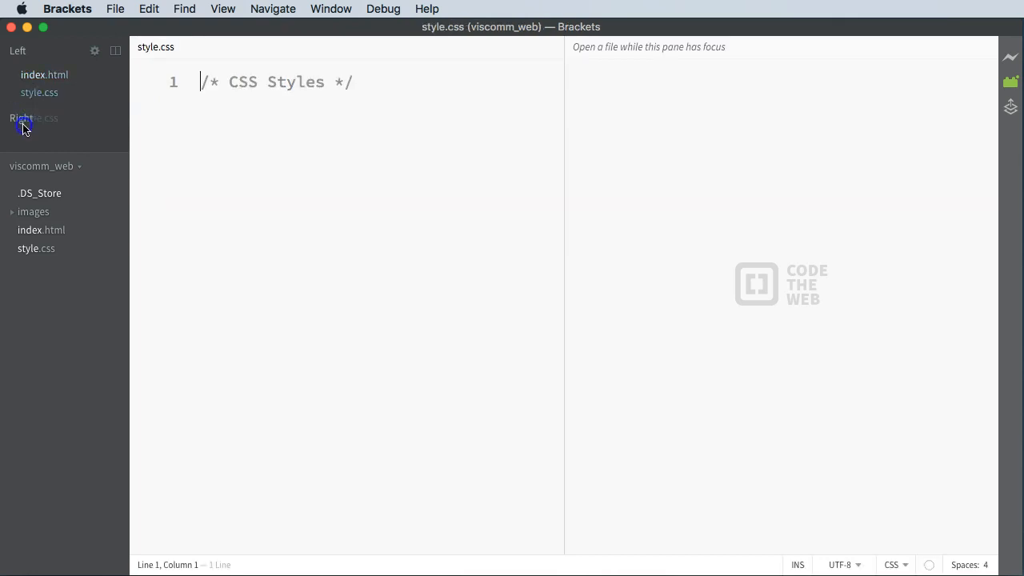
click(45, 76)
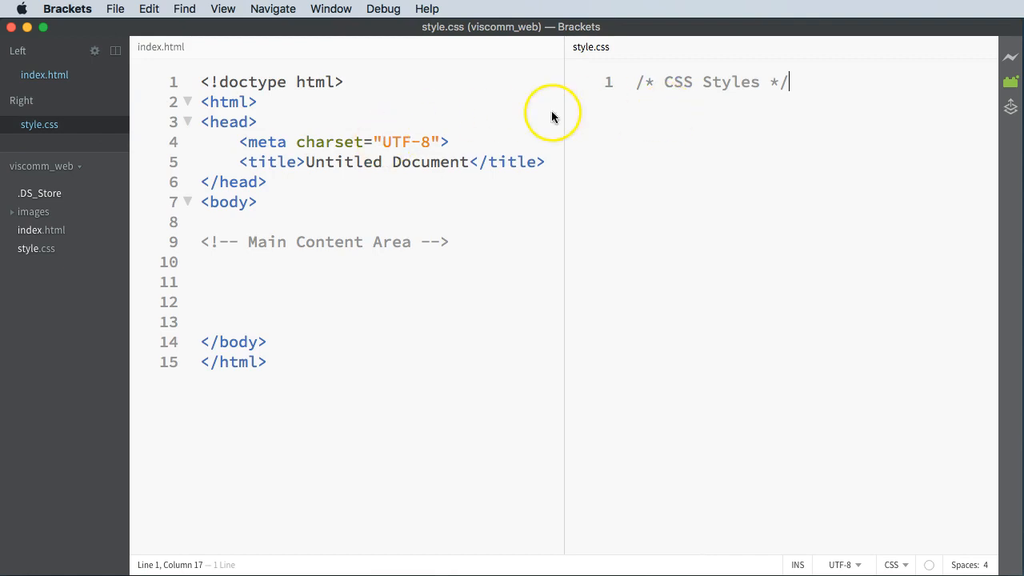
mouse_move(409, 211)
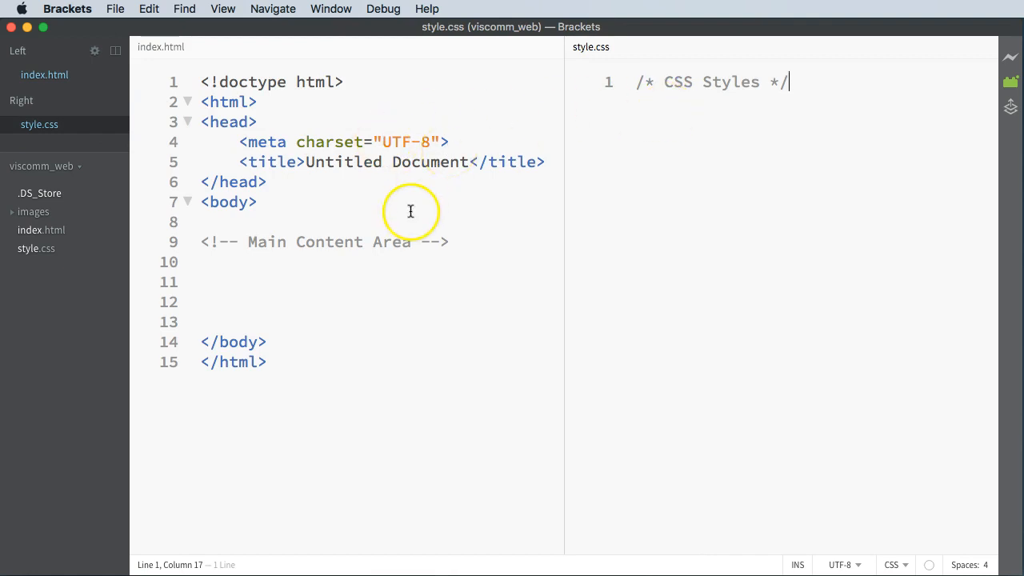
mouse_move(418, 267)
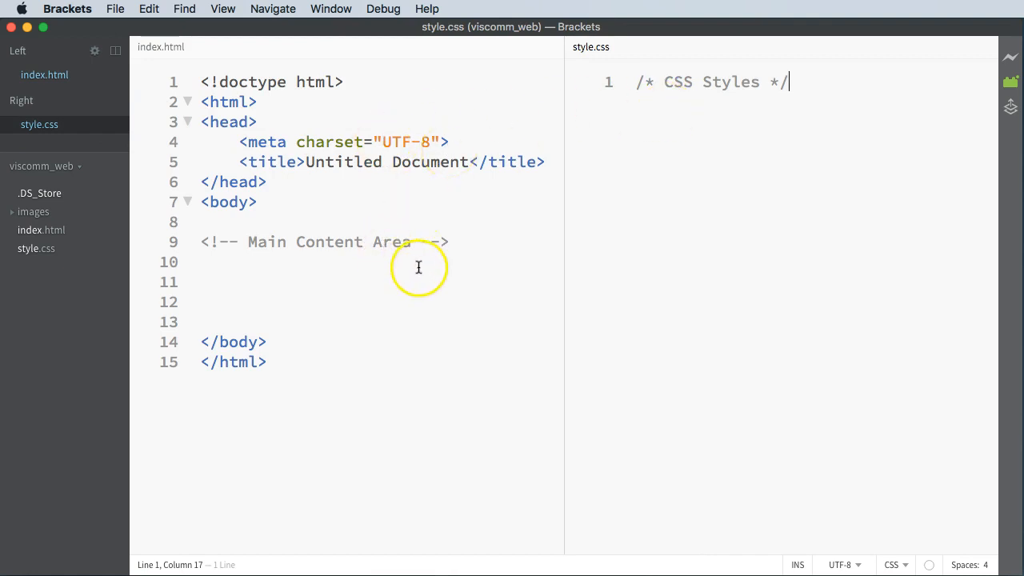
mouse_move(464, 189)
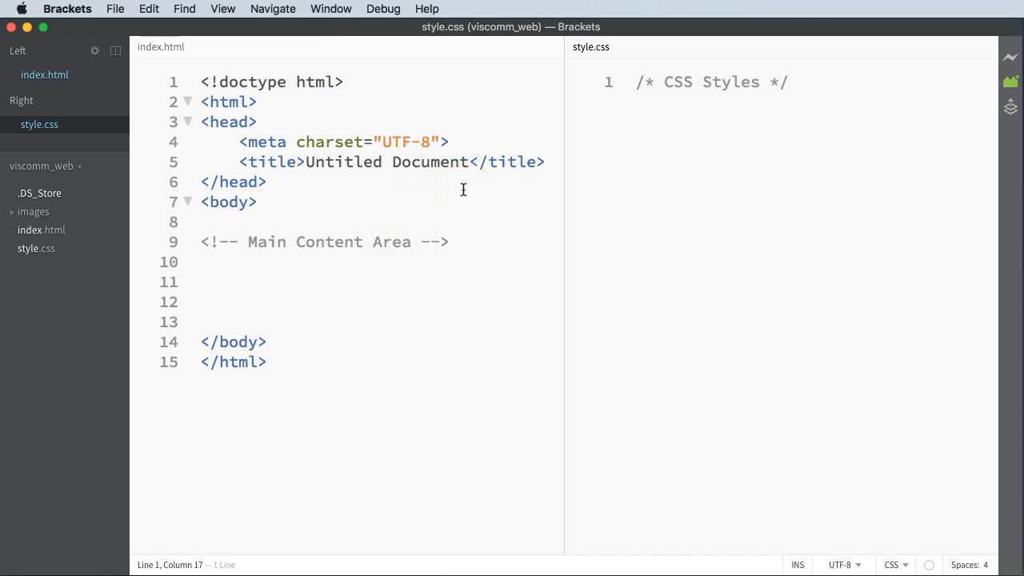
click(788, 81)
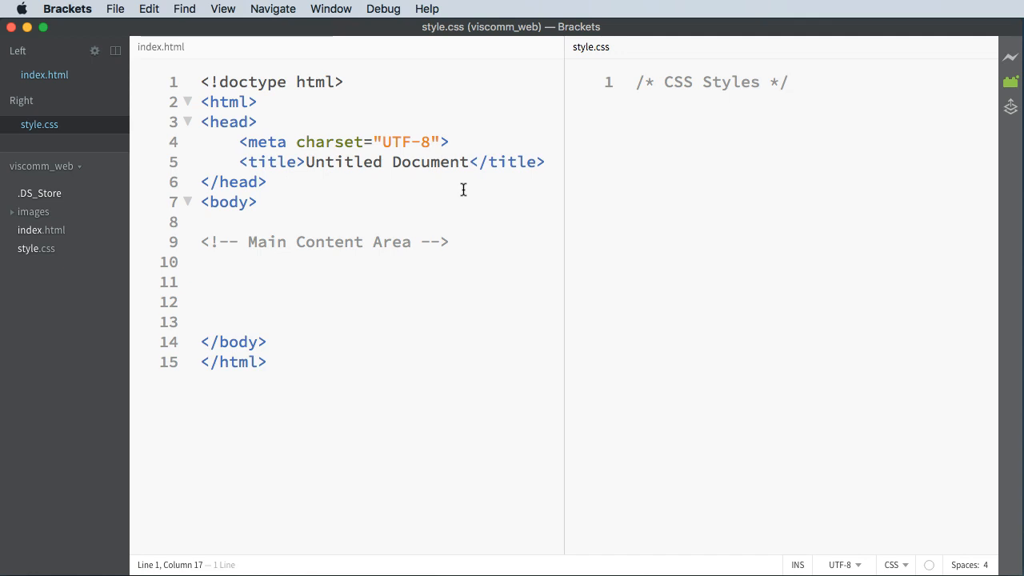
click(787, 82)
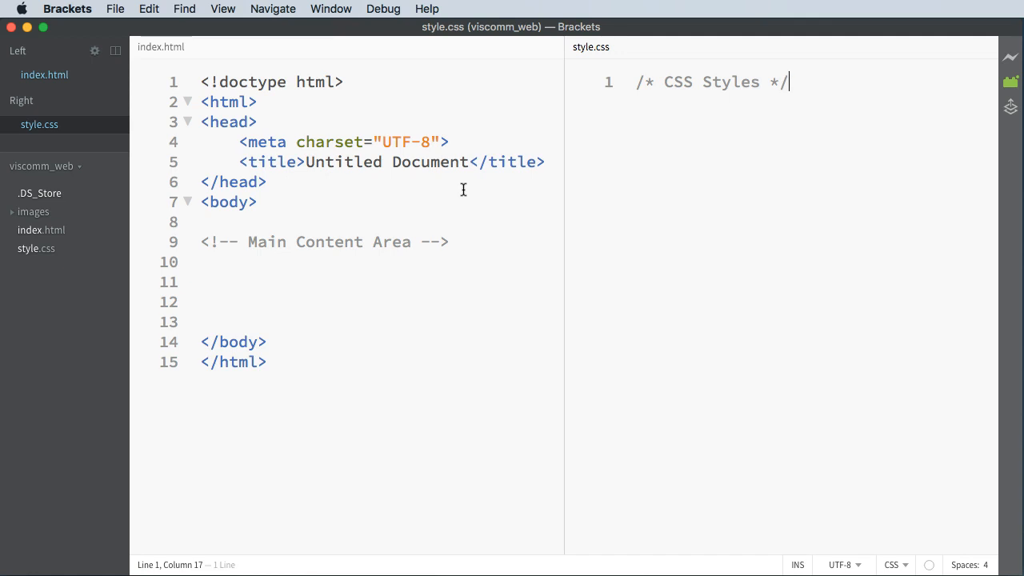